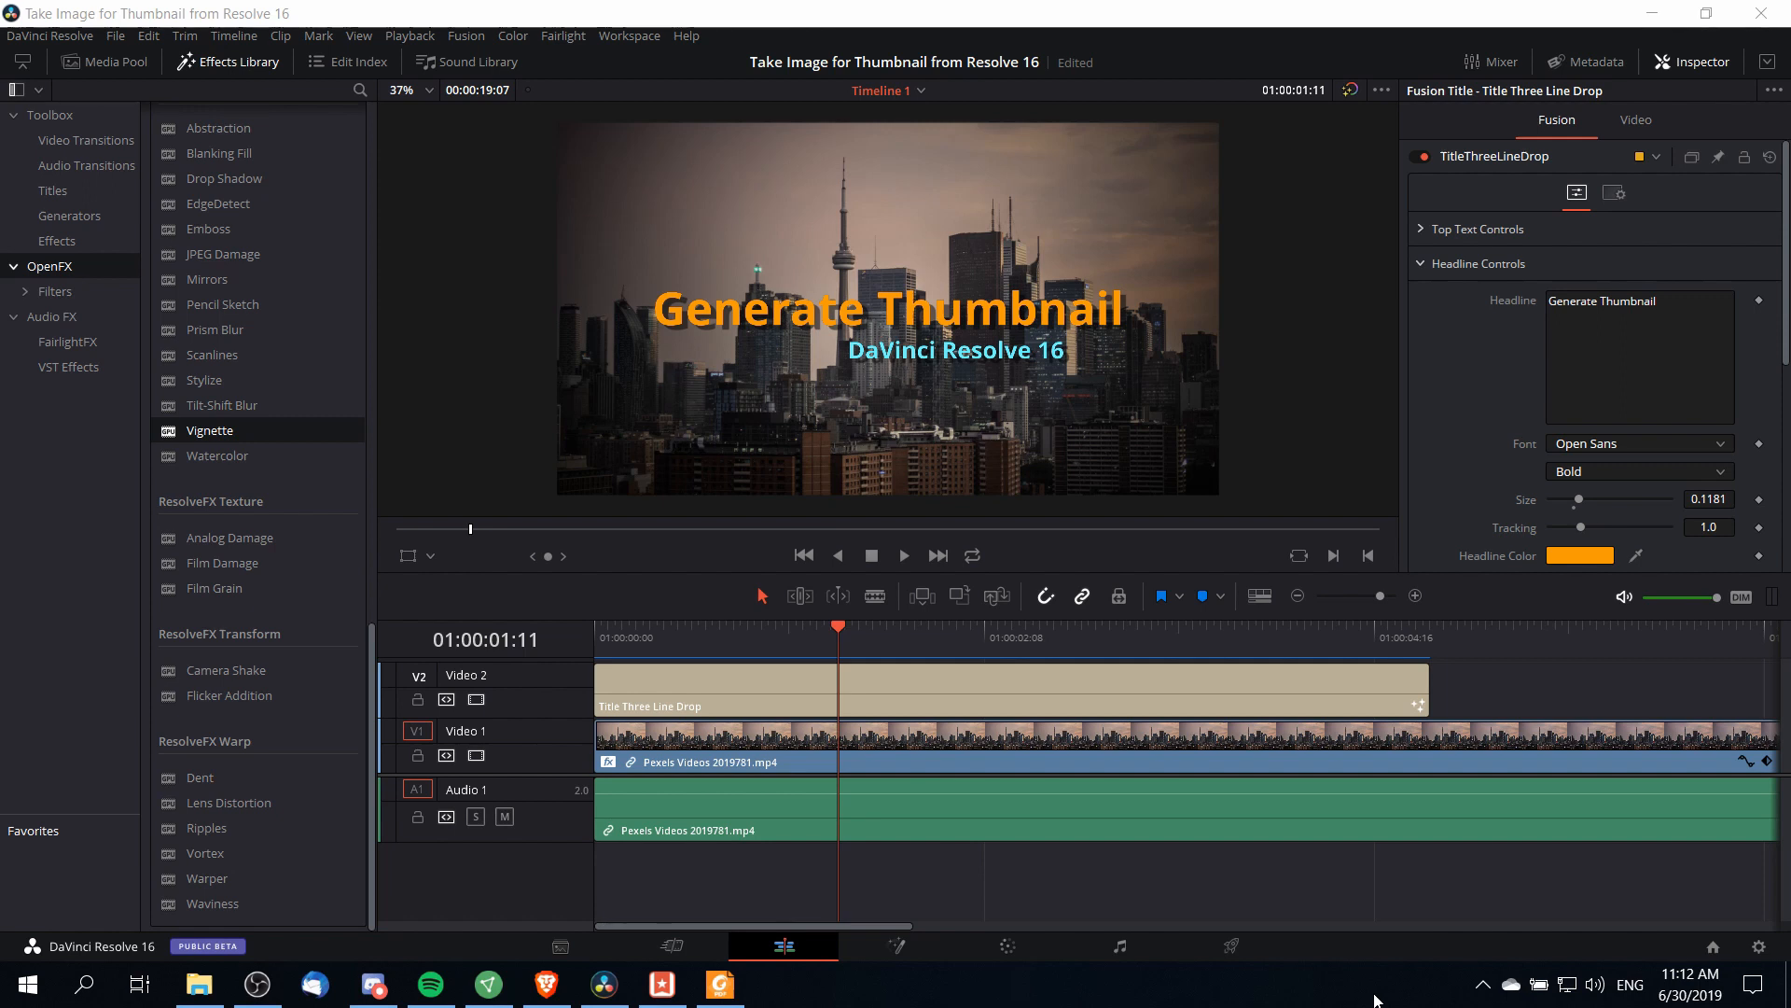
mouse_move(1340, 883)
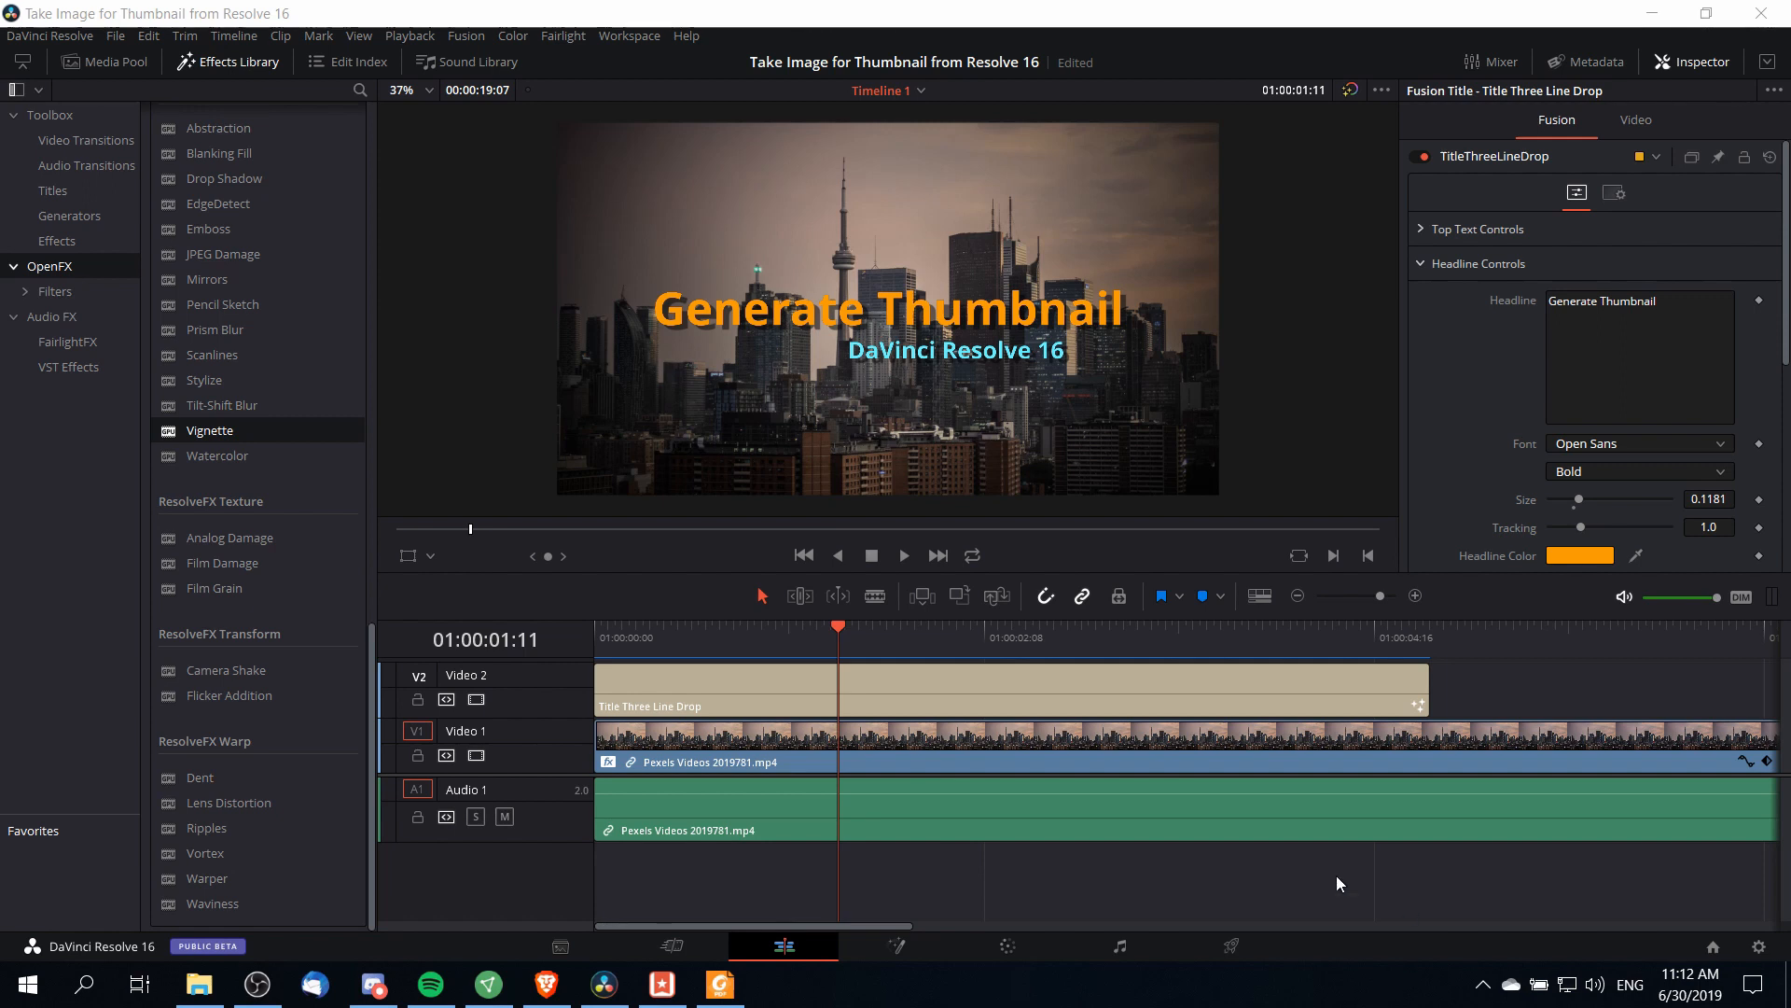
- Switch to the Color page to grade the Generate Thumbnail clip
left_click(1004, 944)
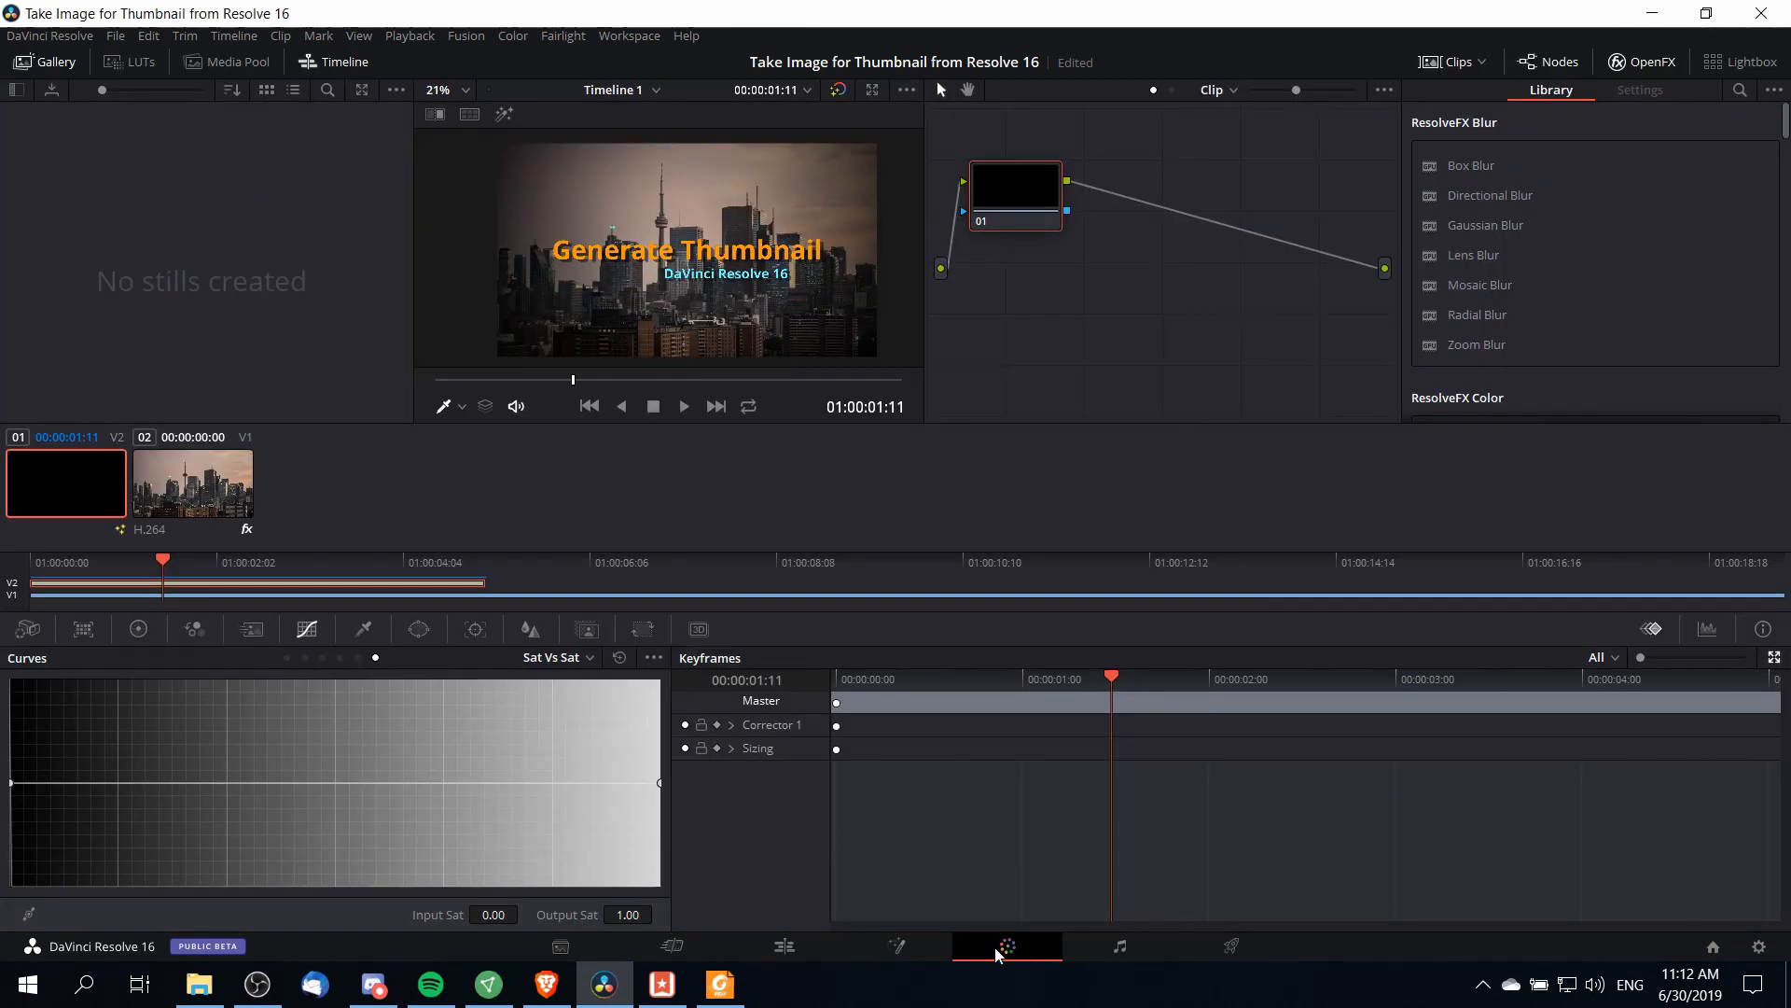
mouse_move(1005, 946)
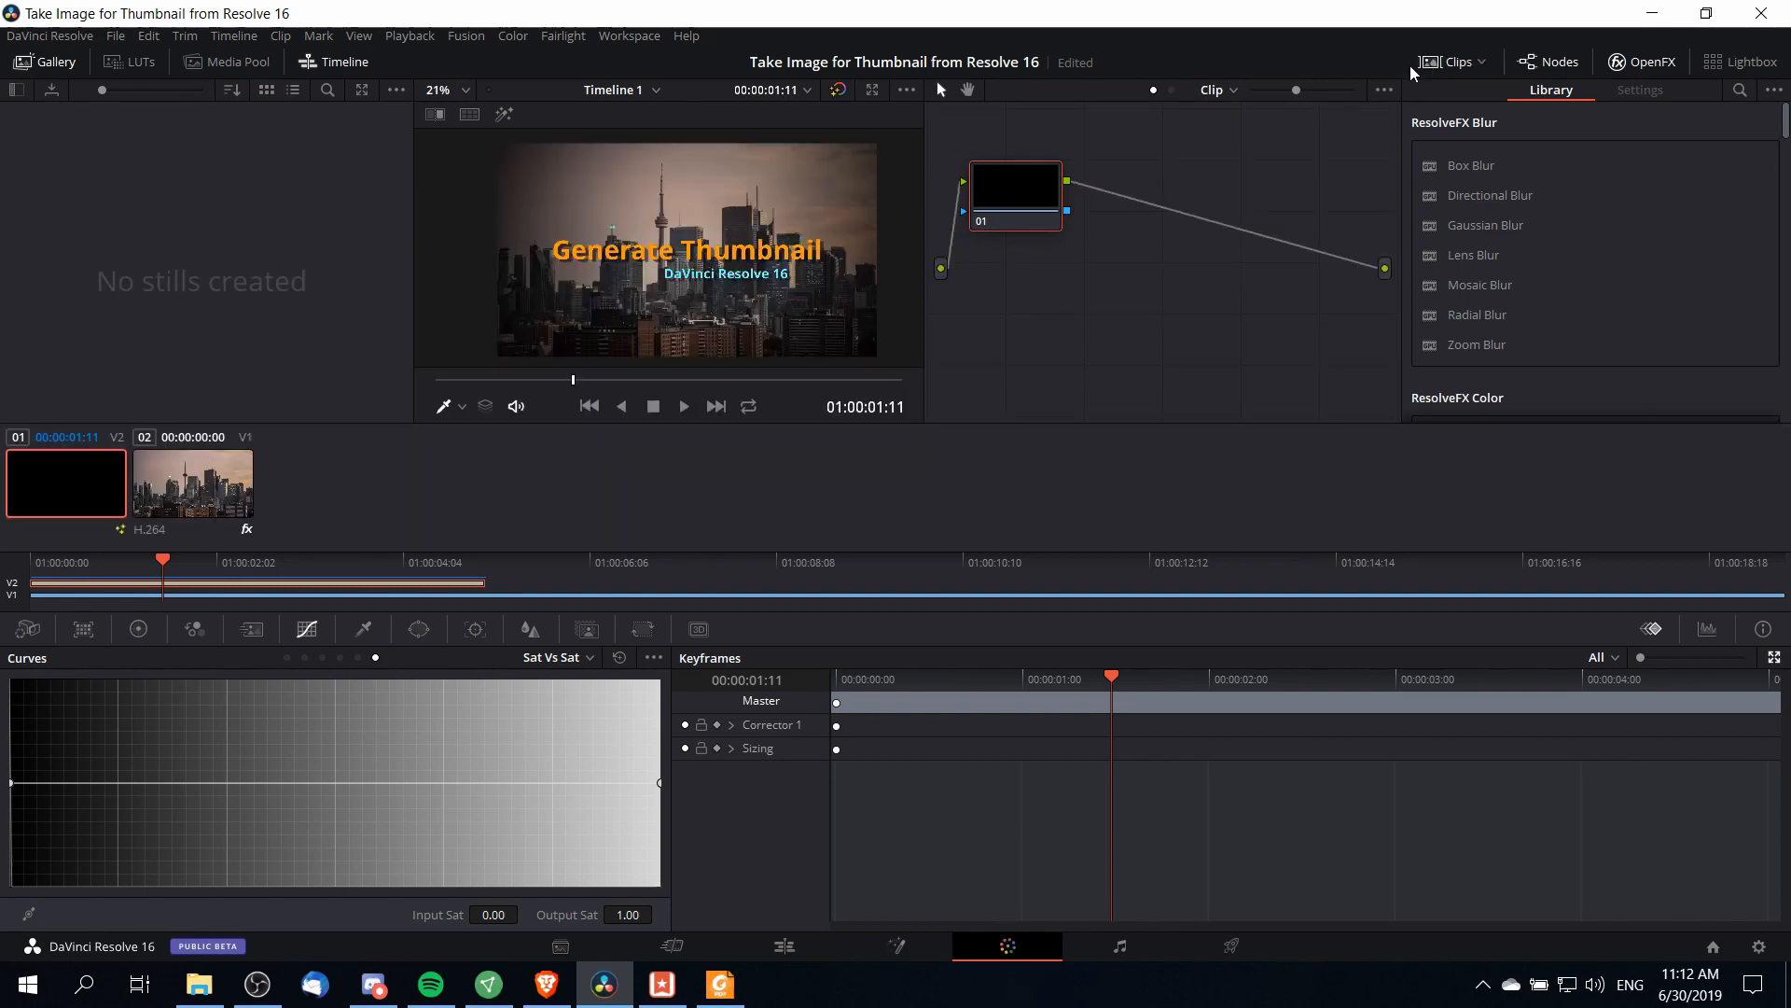
mouse_move(199, 379)
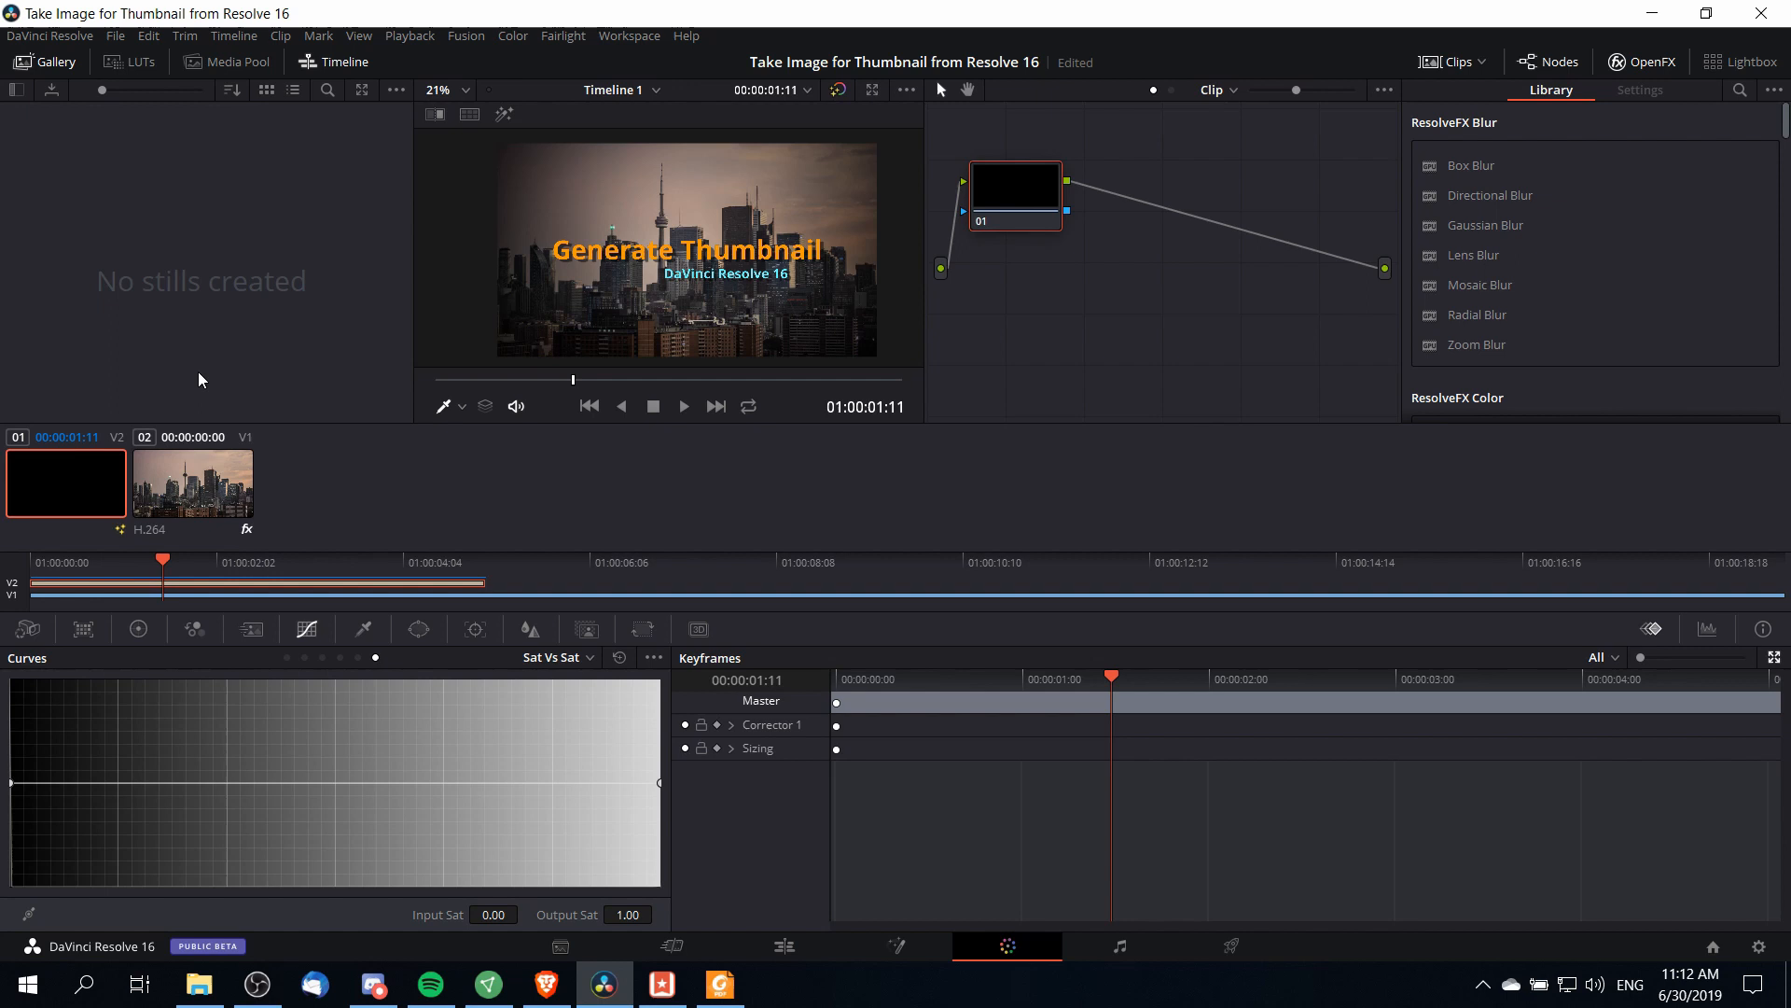
mouse_move(105, 487)
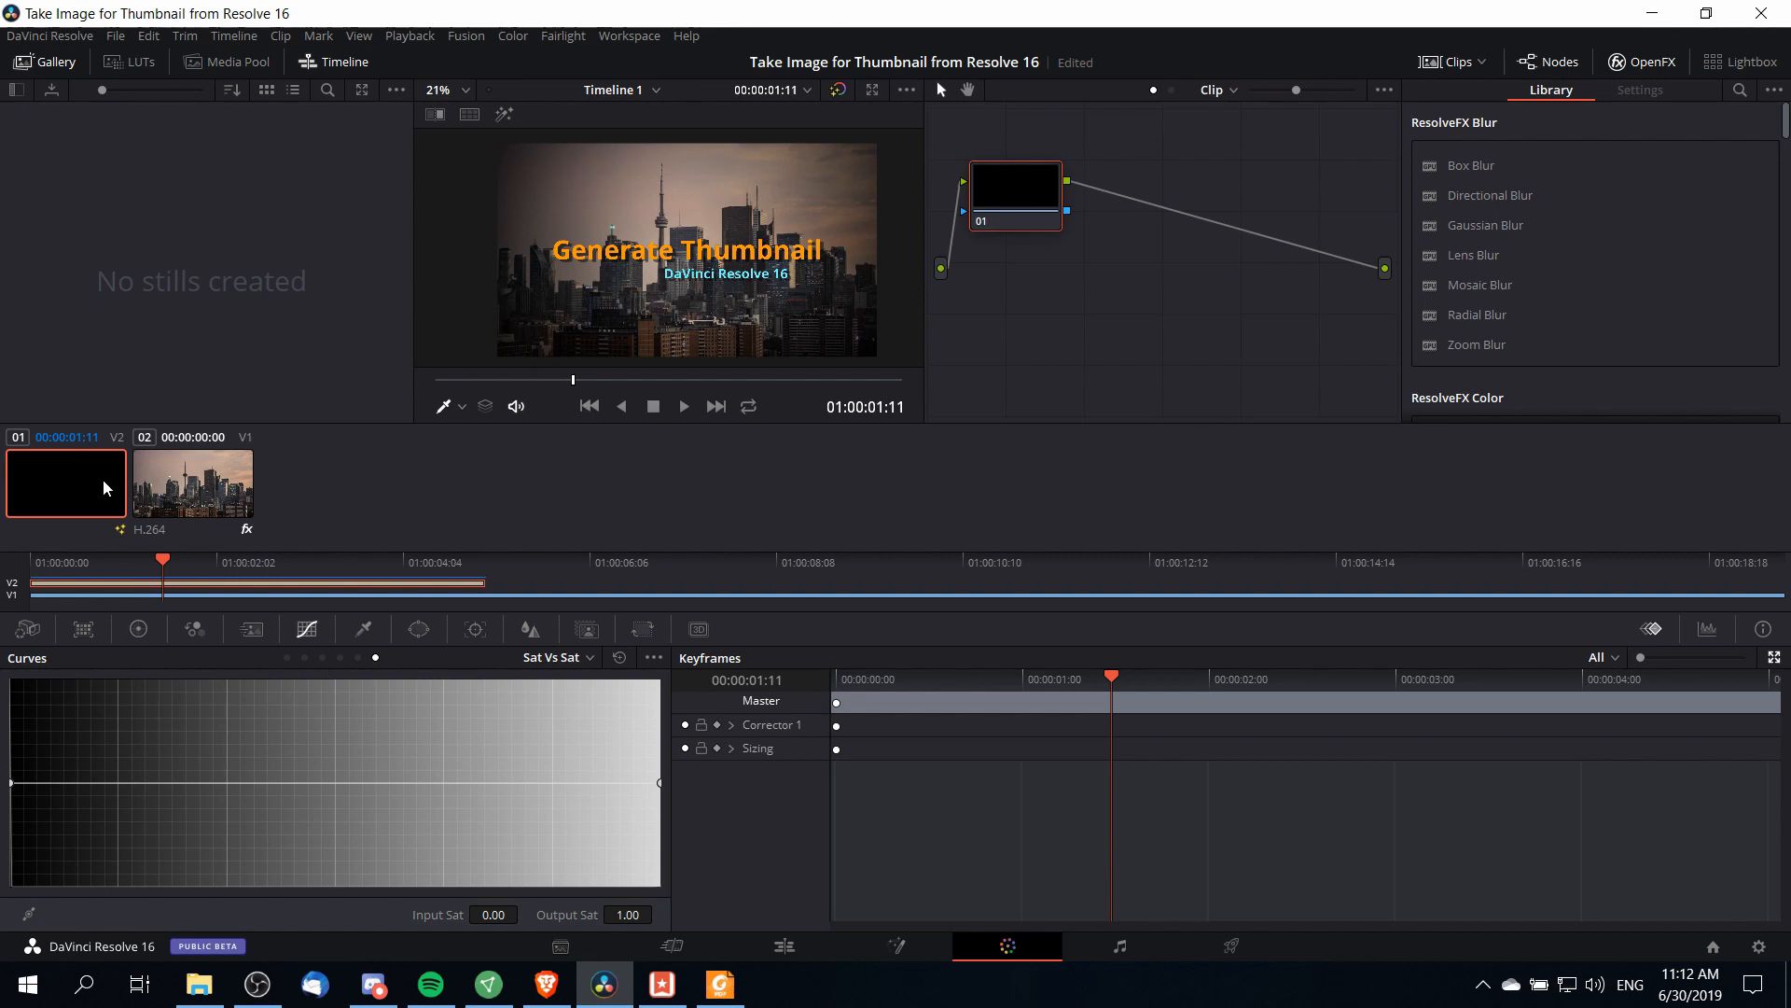
mouse_move(95, 467)
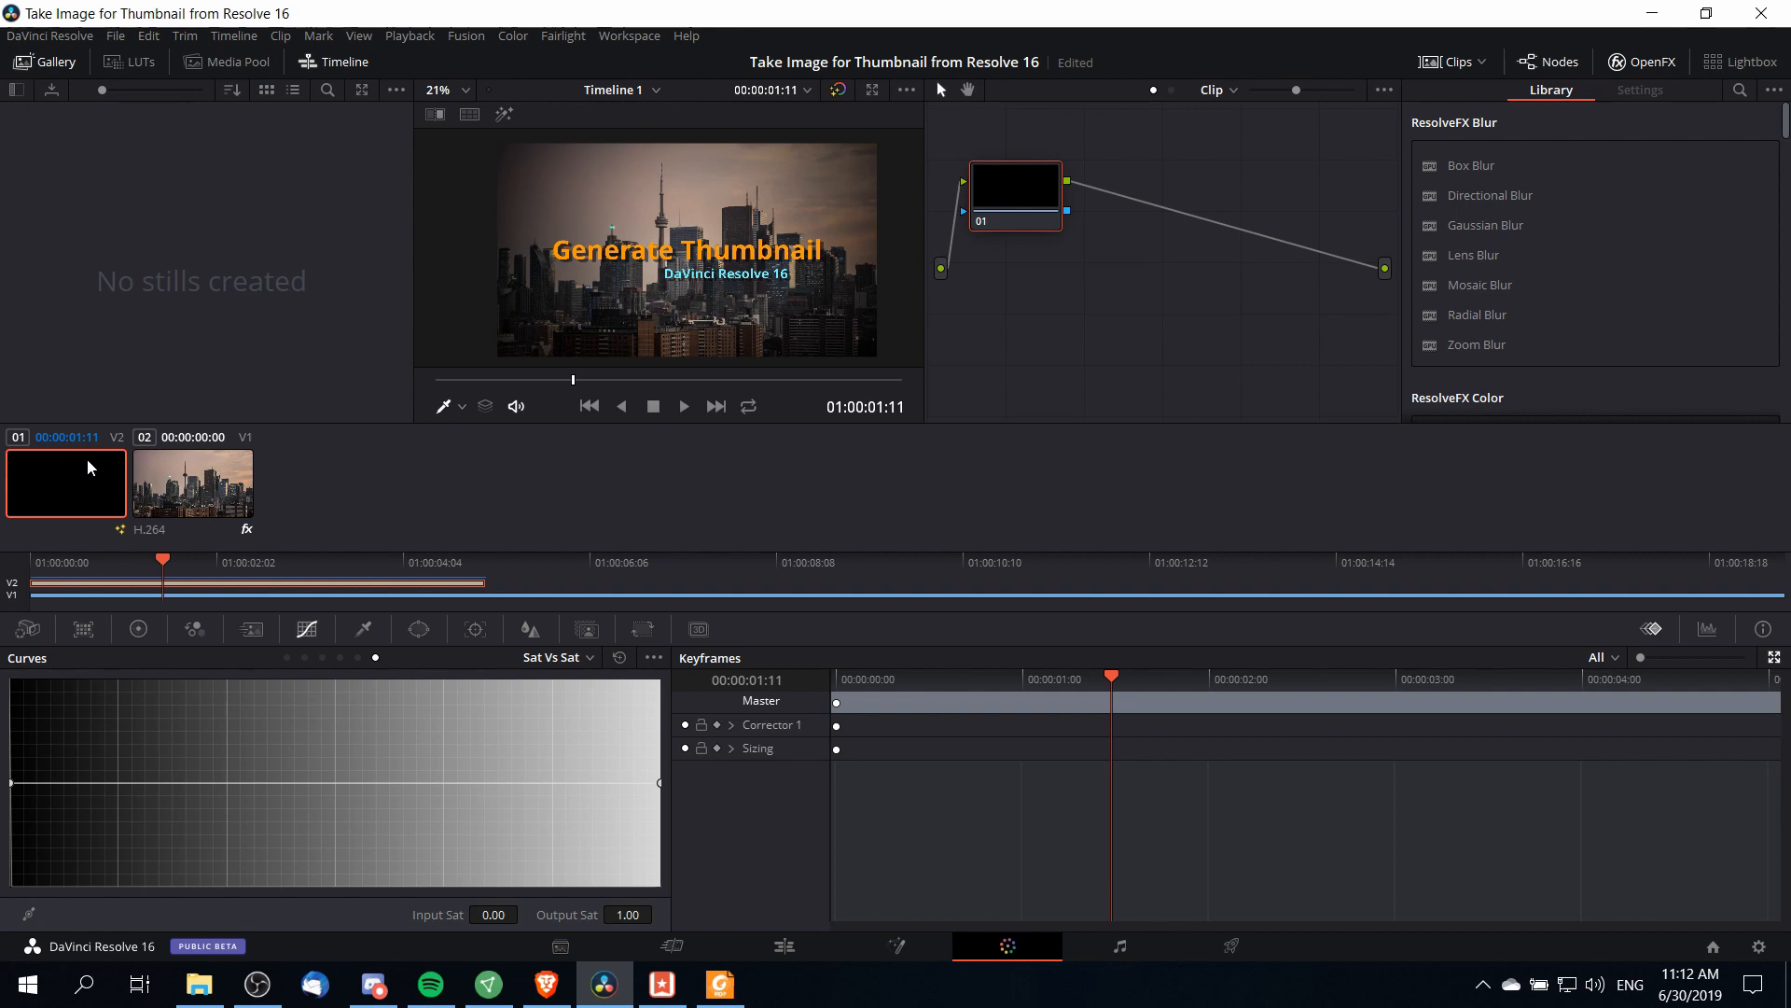
mouse_move(169, 483)
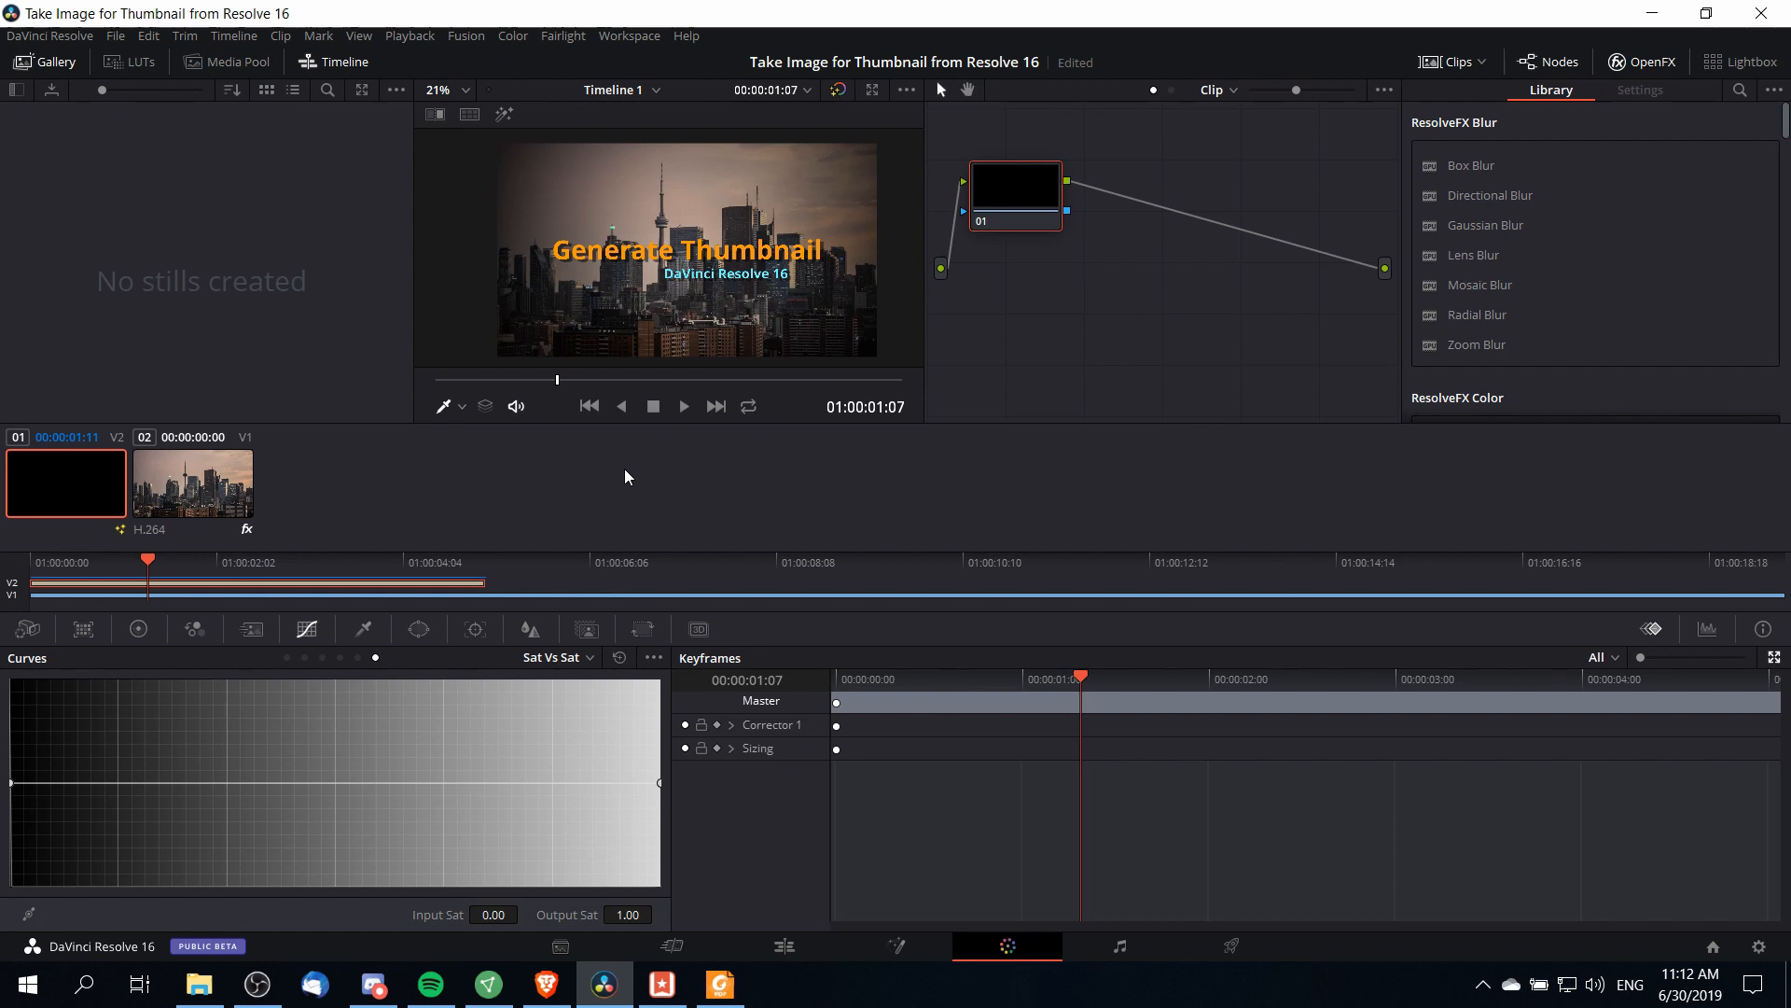
mouse_move(633, 452)
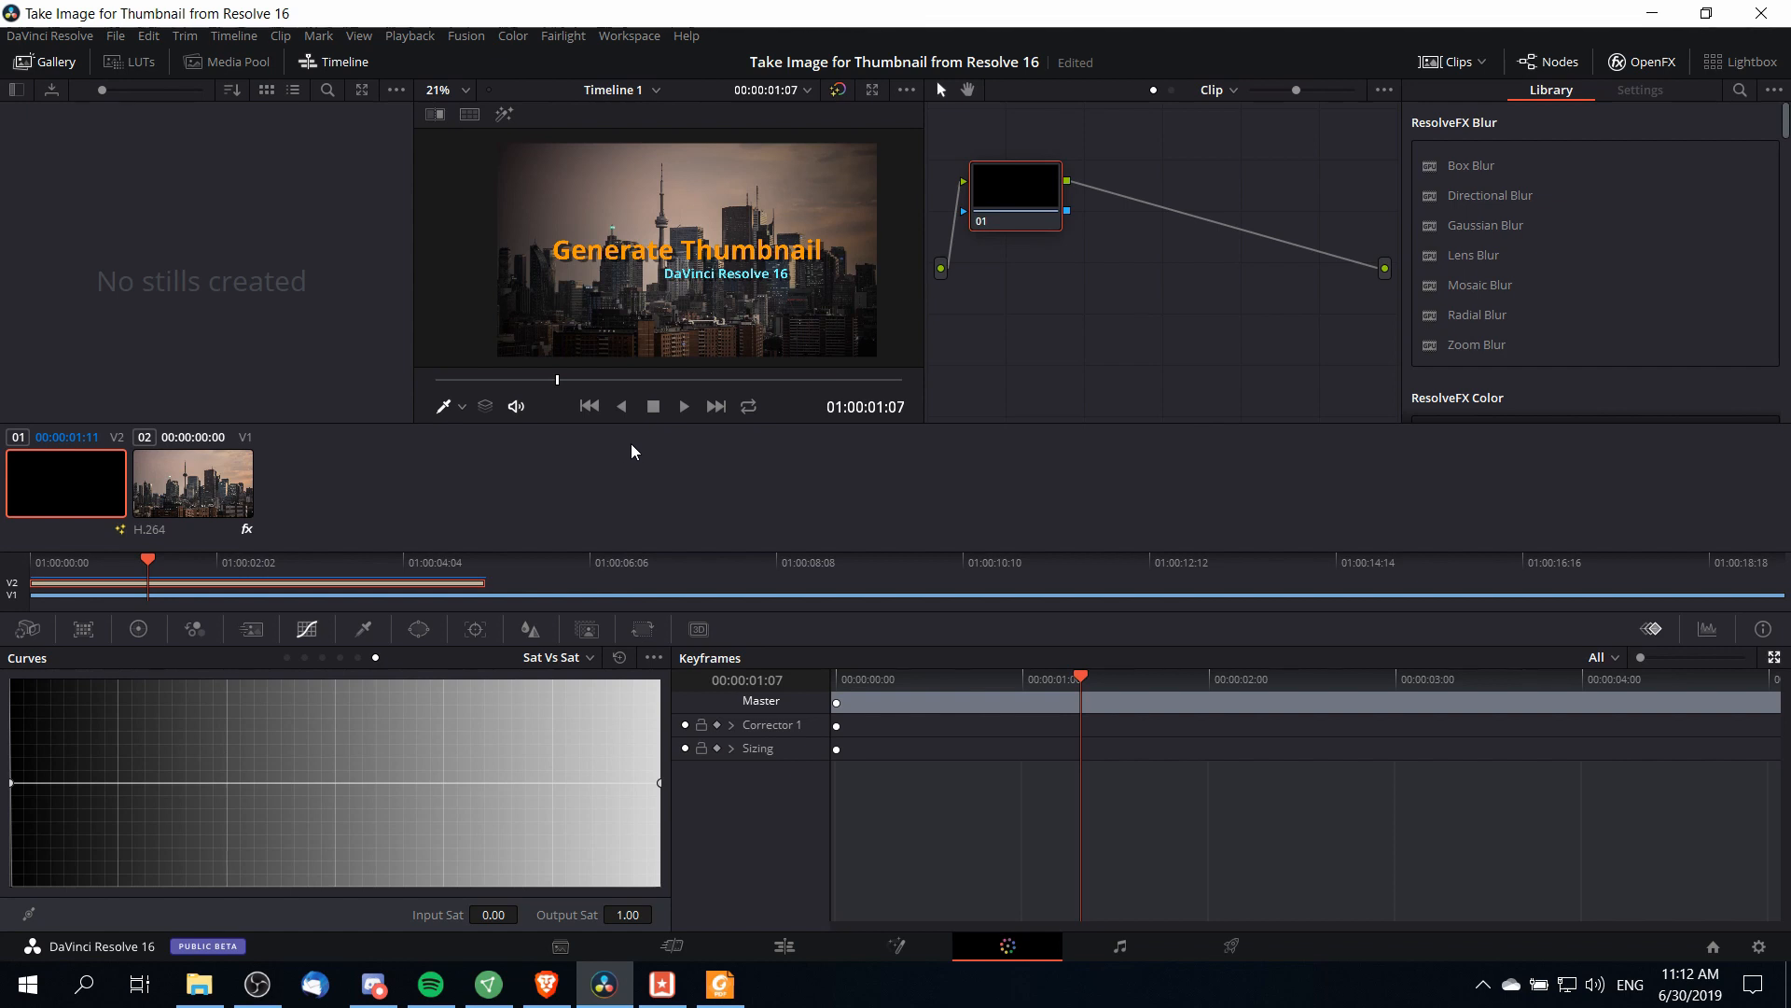
mouse_move(555, 378)
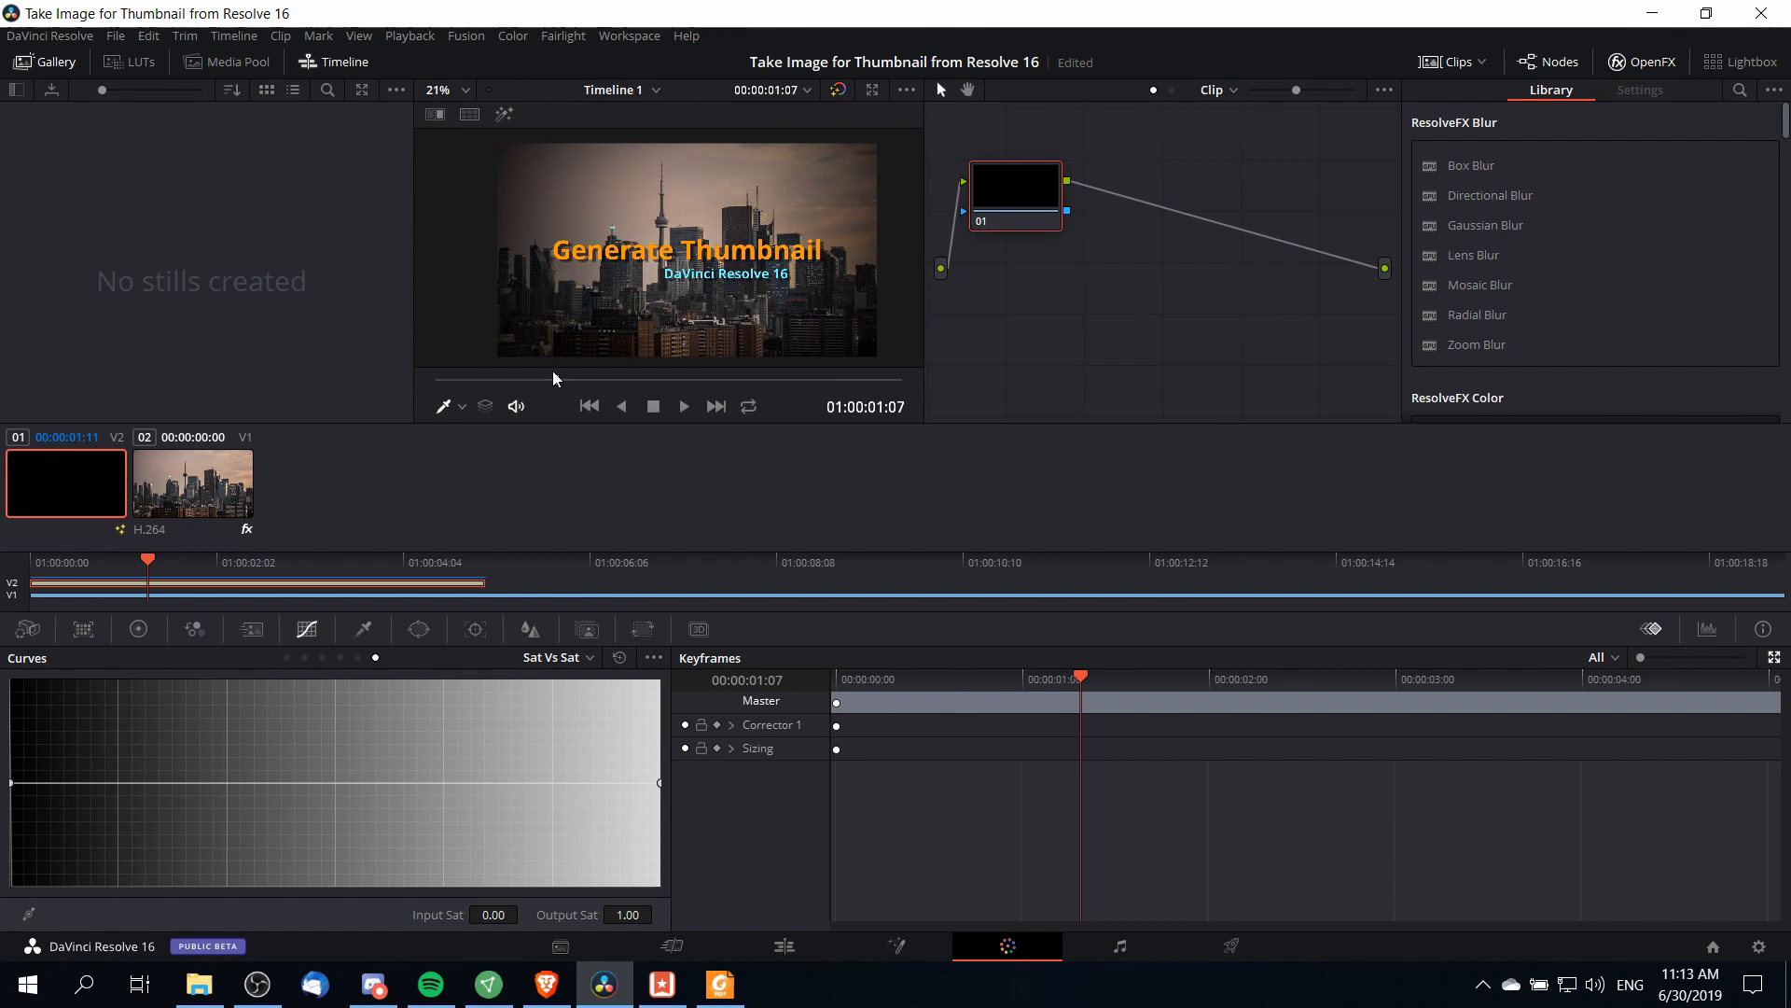
mouse_move(558, 392)
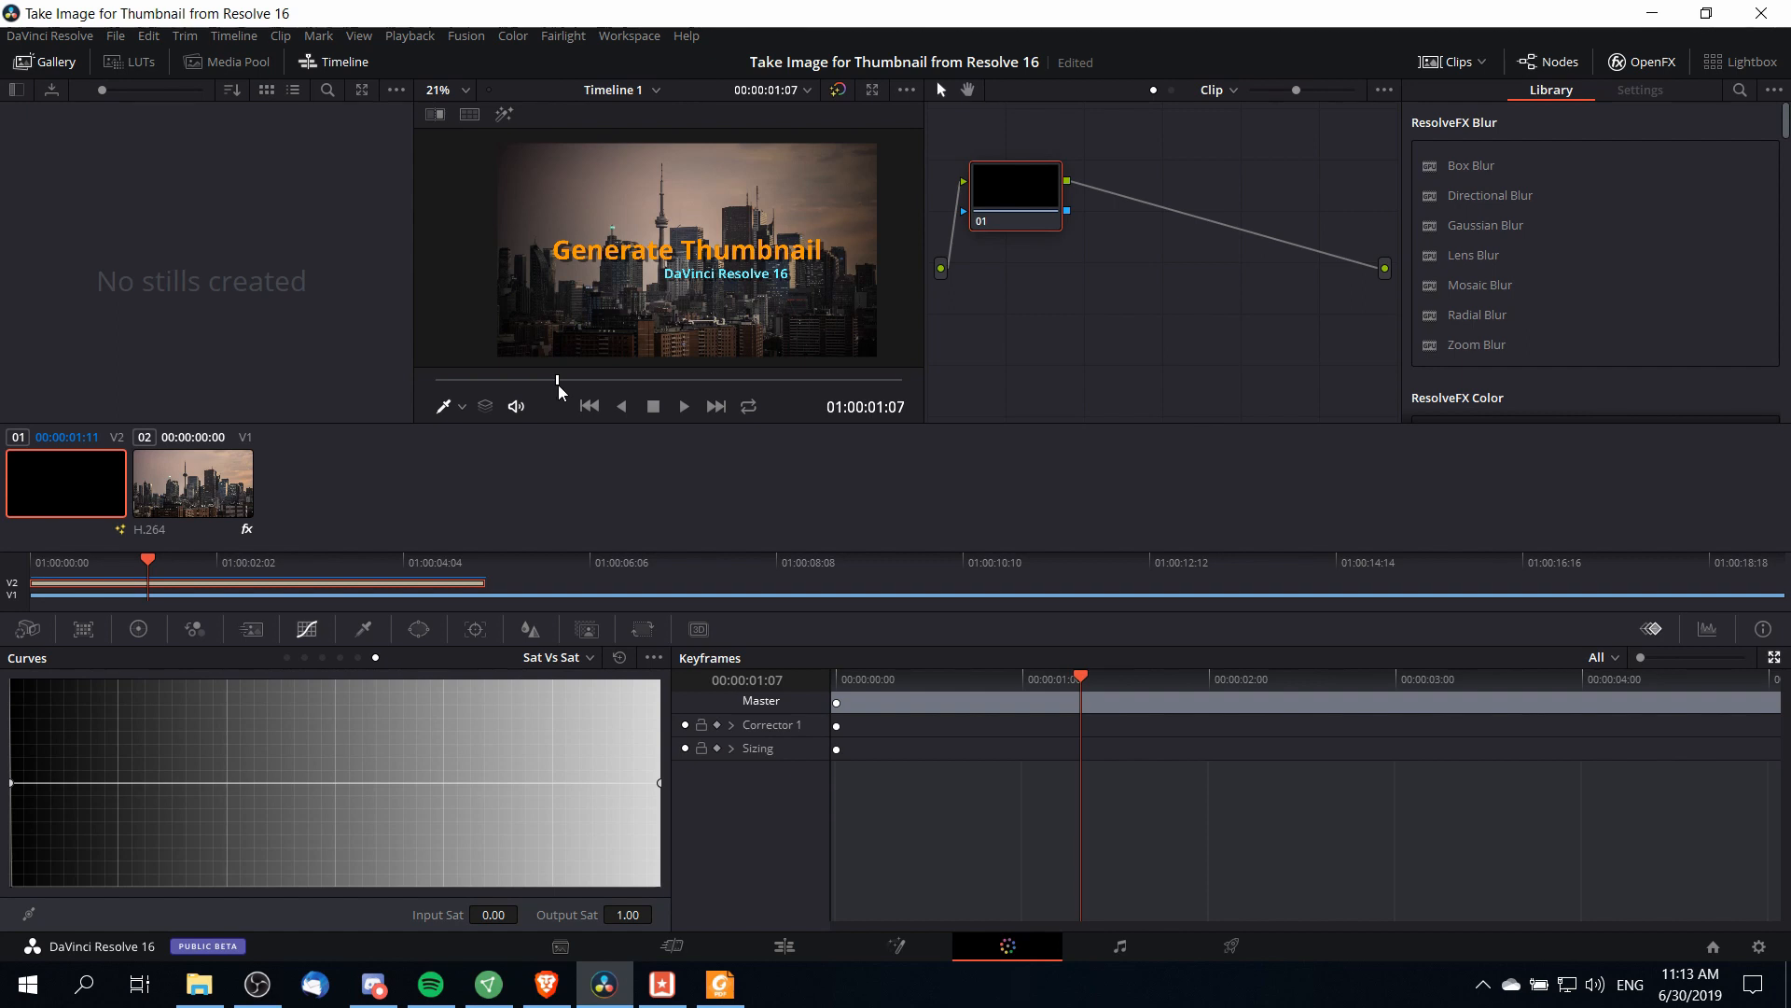
mouse_move(556, 390)
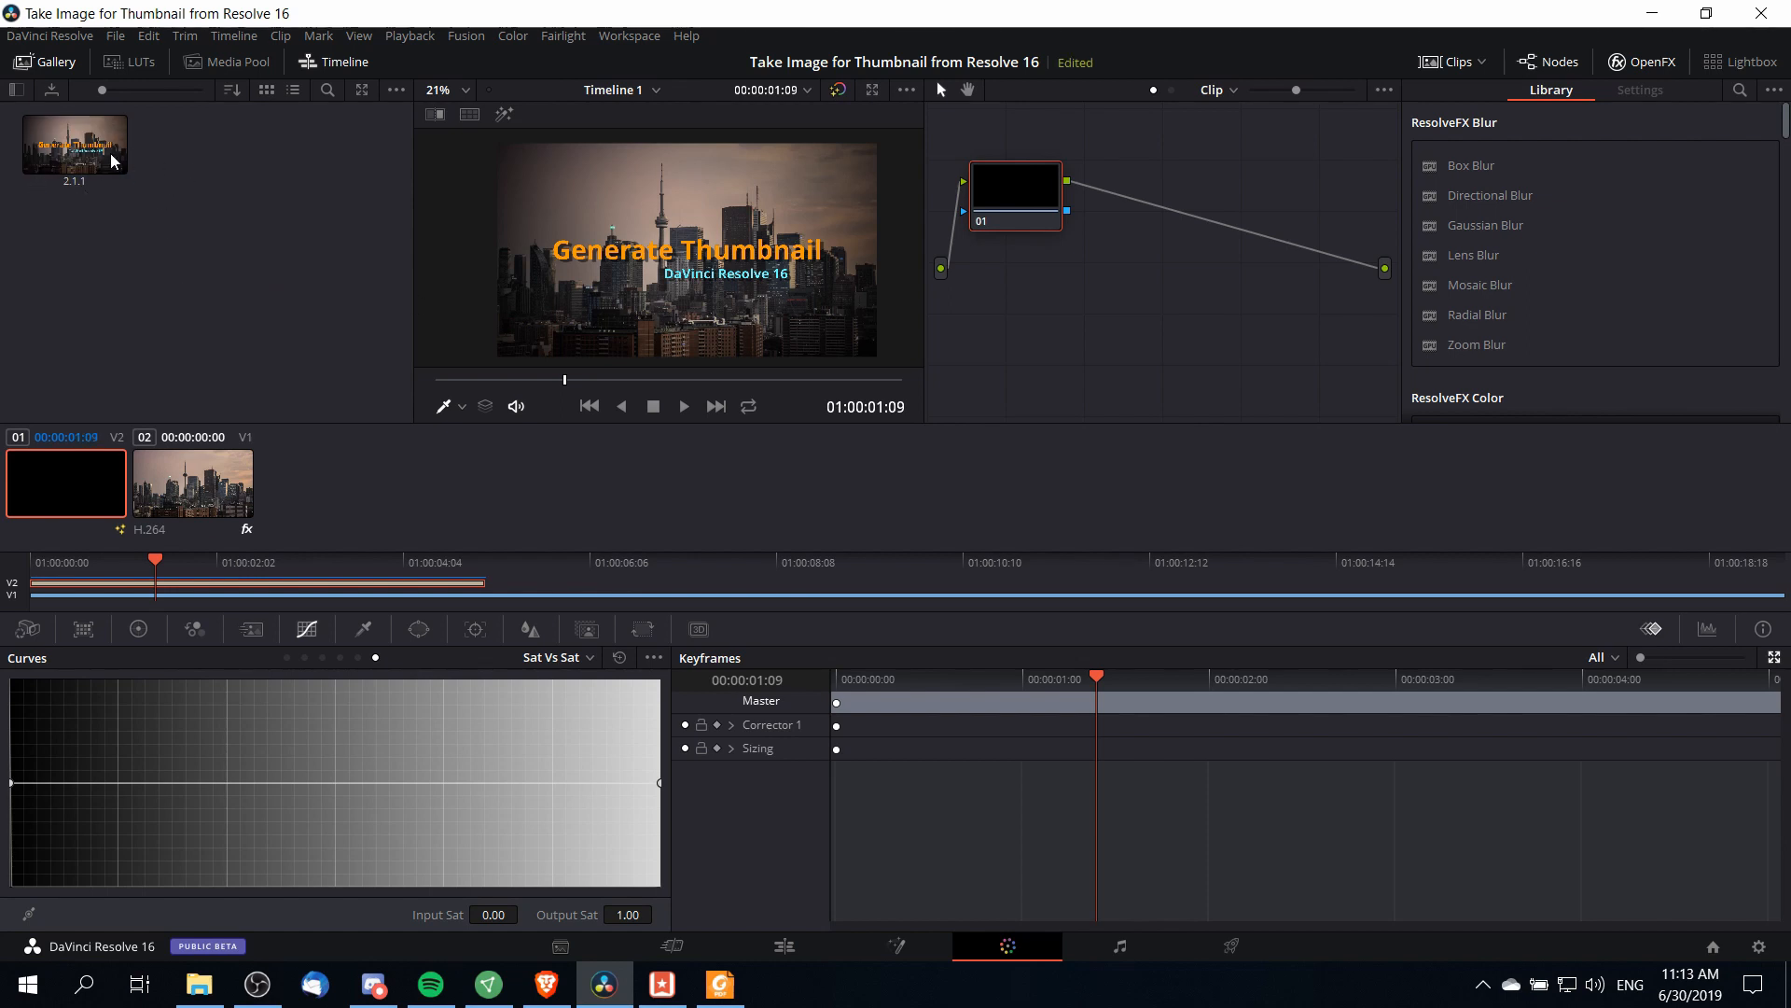
mouse_move(167, 177)
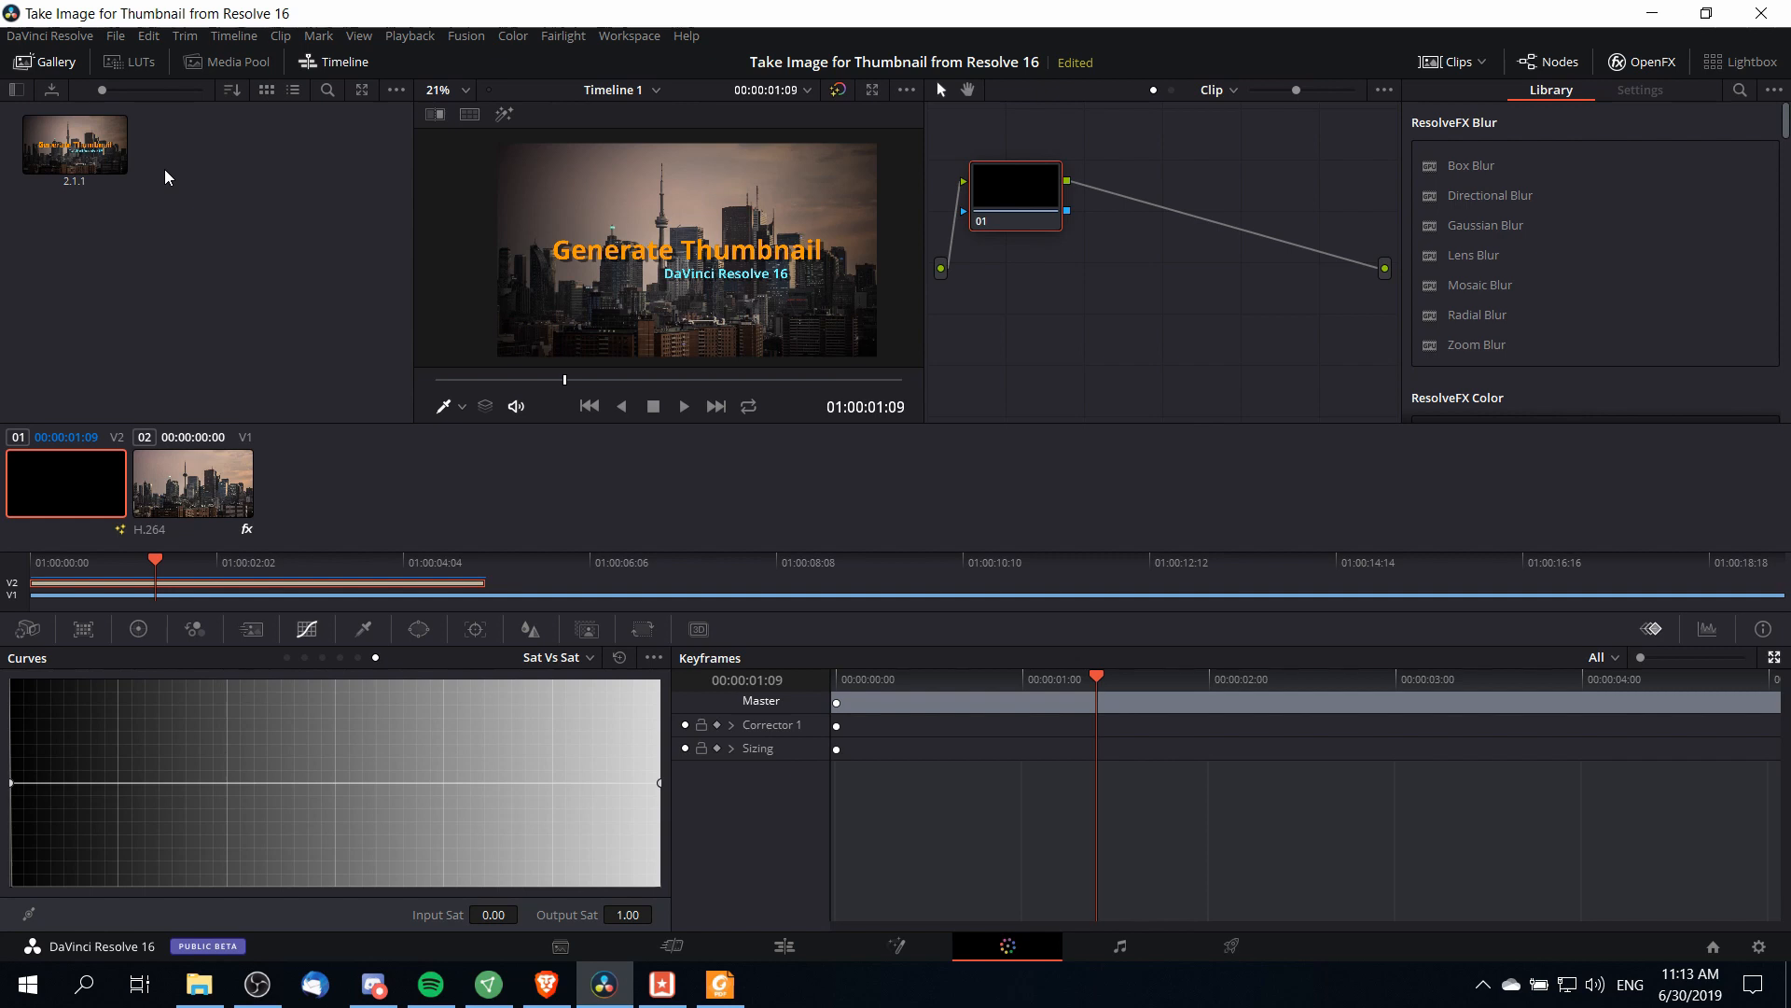
mouse_move(123, 183)
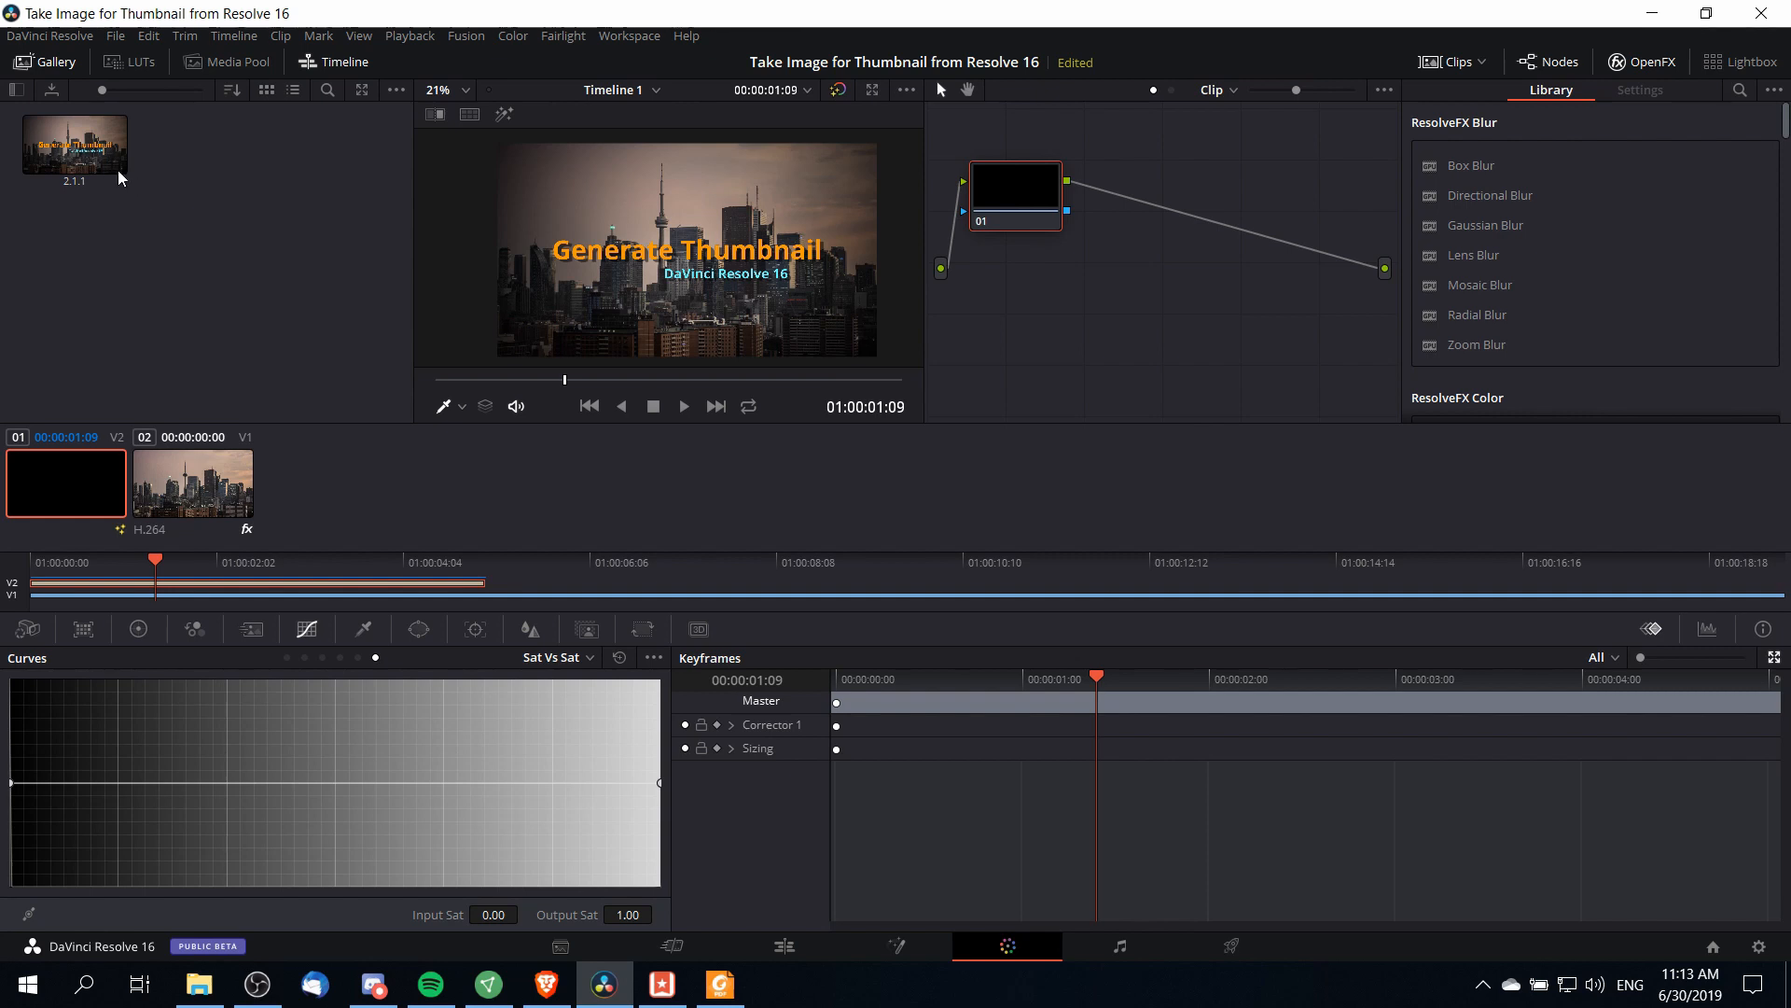
- Export the gallery still as a JPEG file named ThumbnailExample
right_click(73, 146)
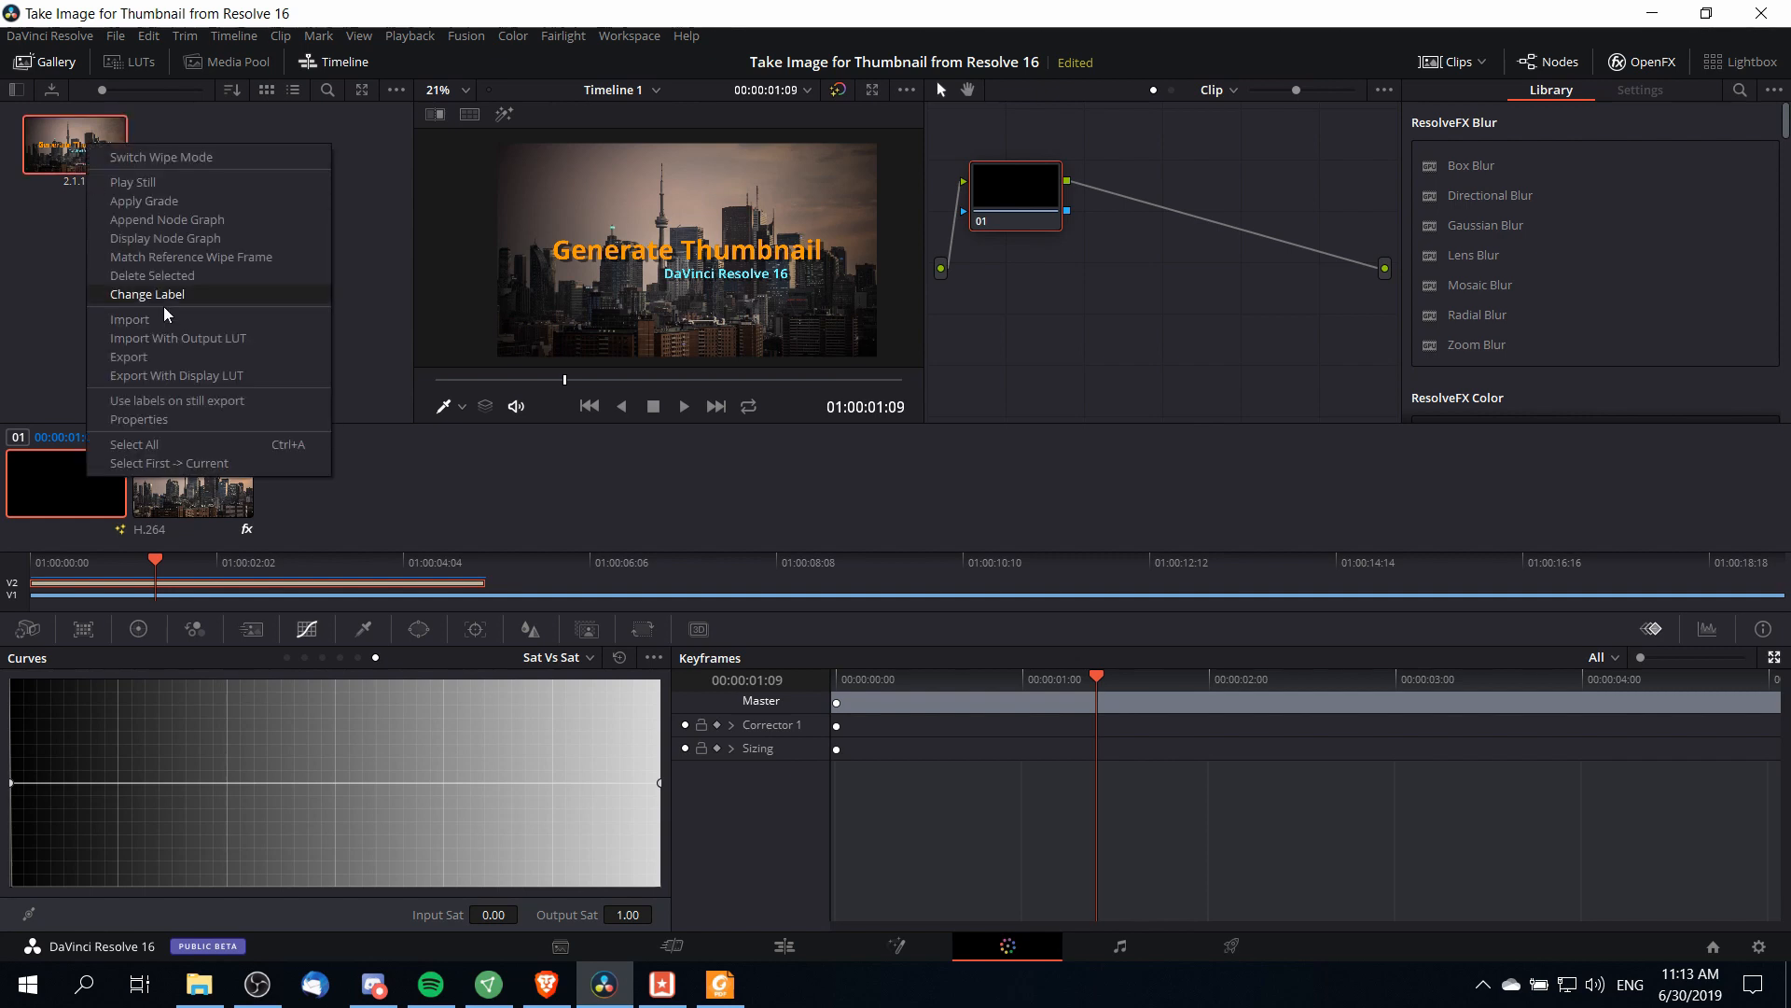
left_click(128, 356)
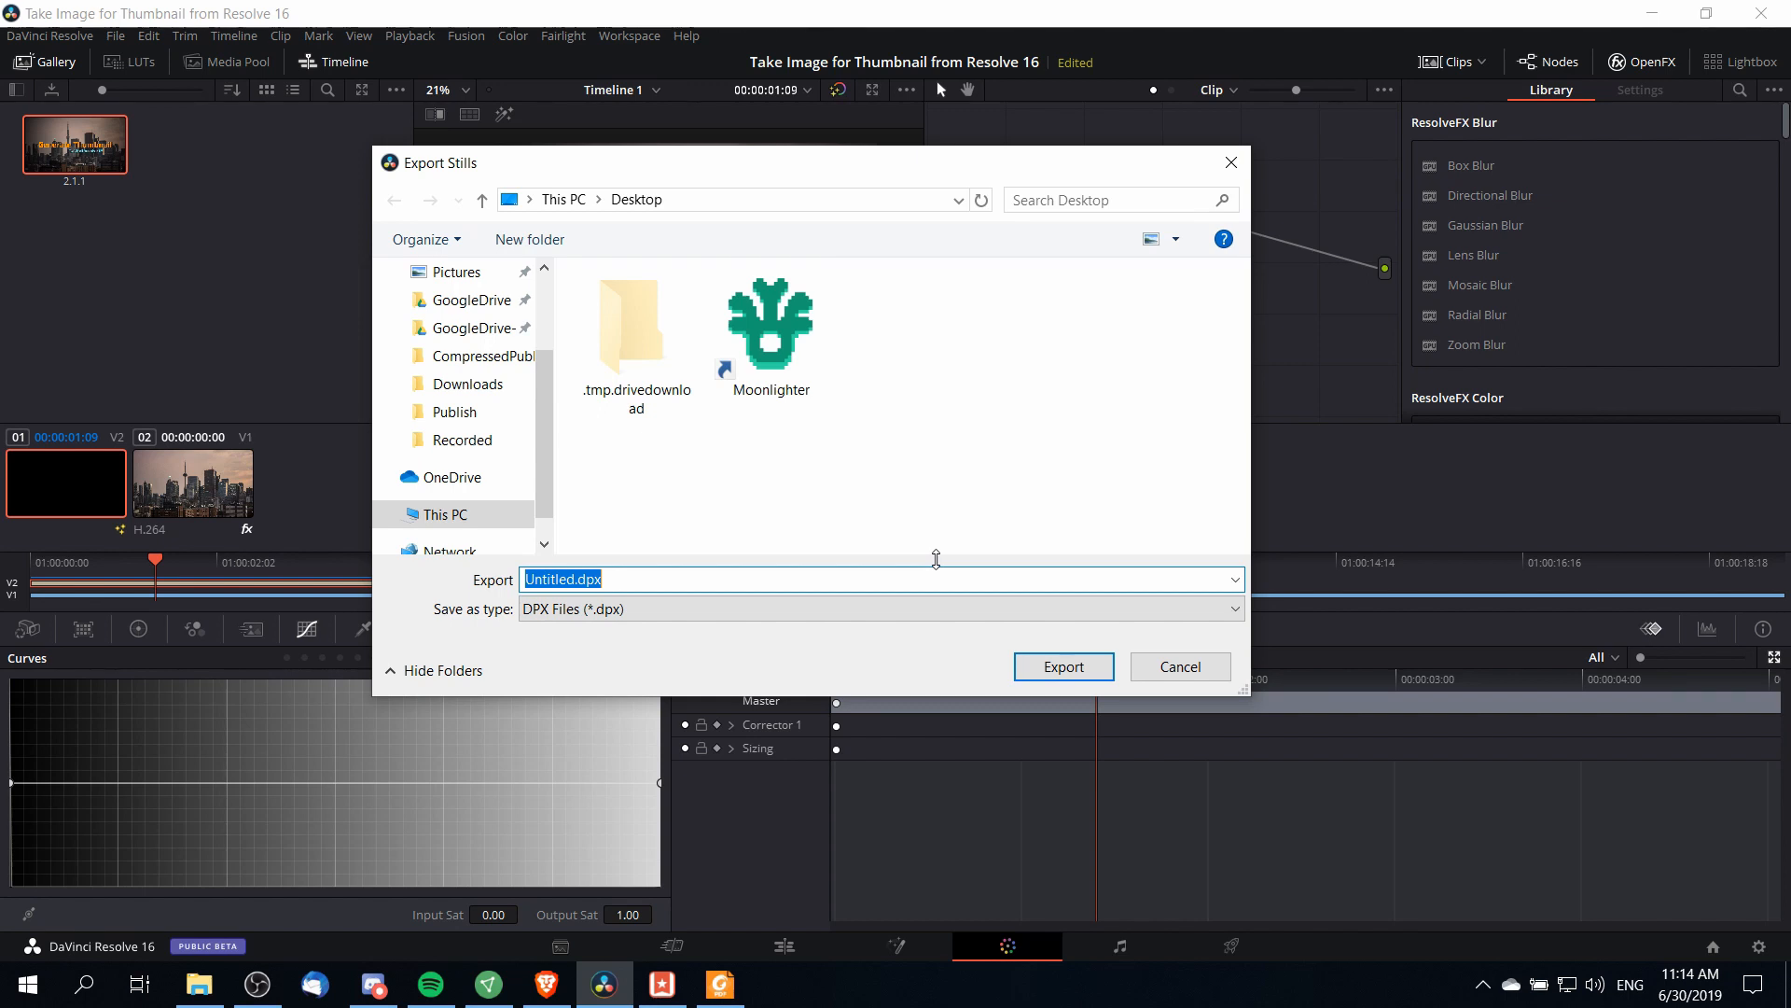
mouse_move(610, 555)
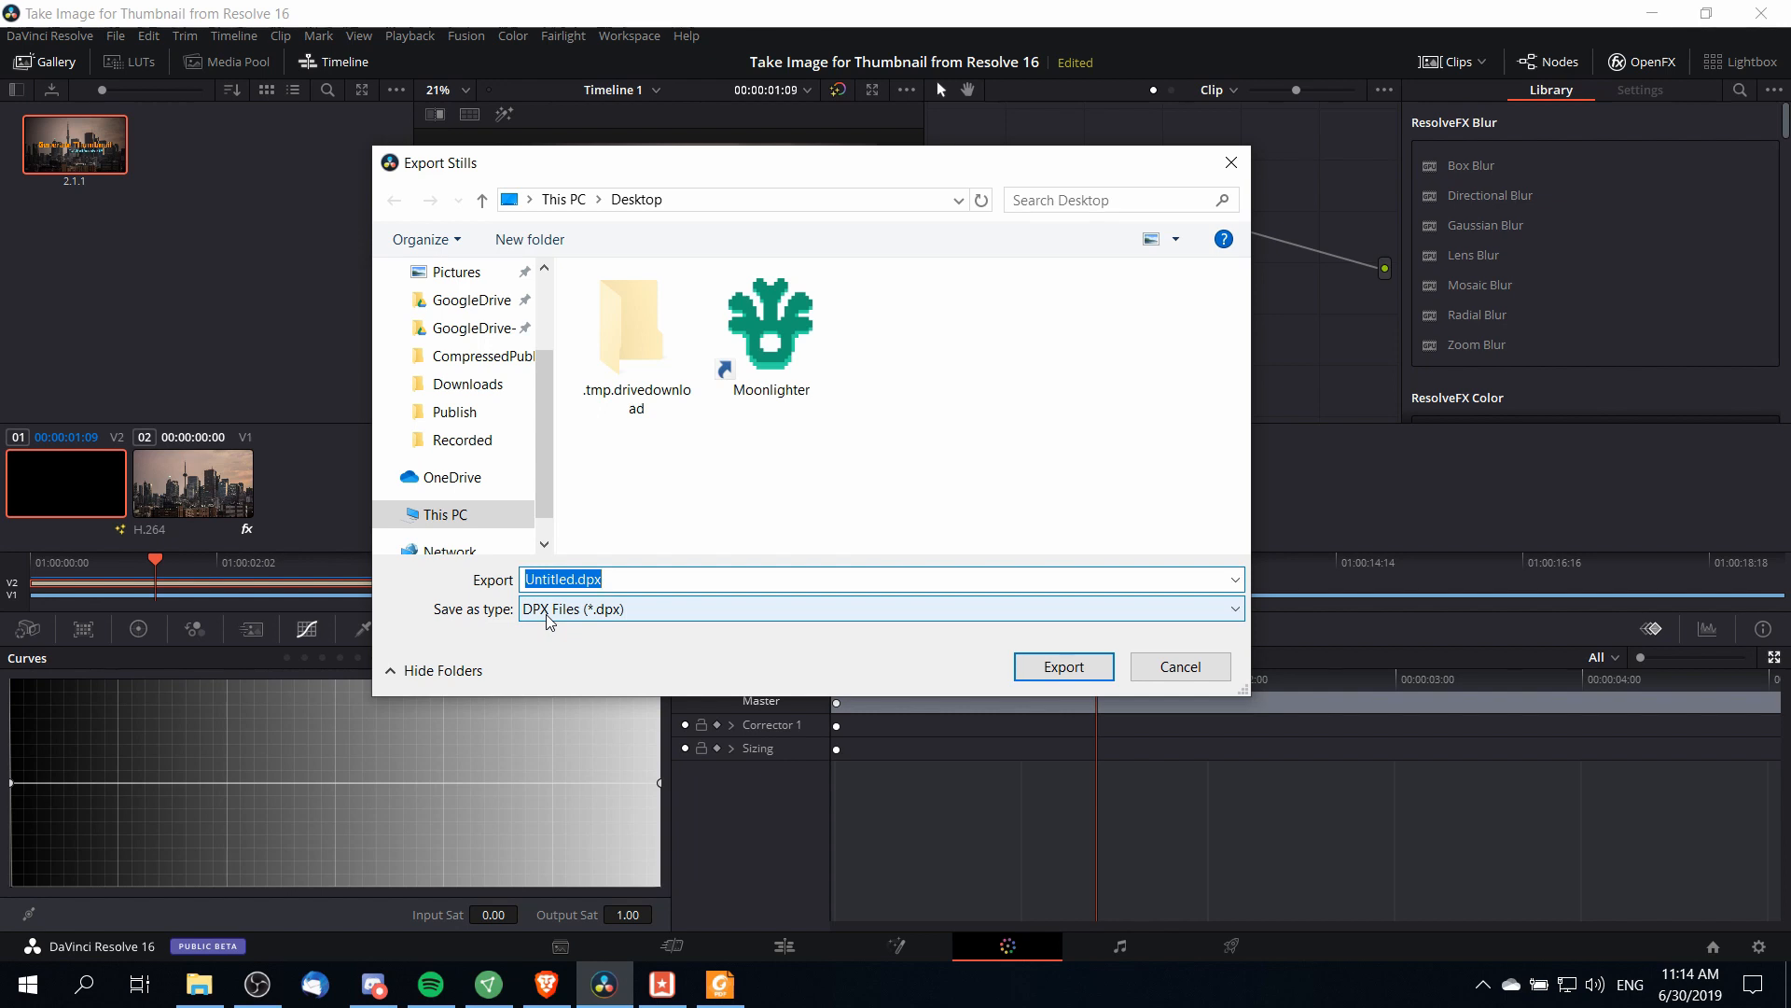
left_click(878, 608)
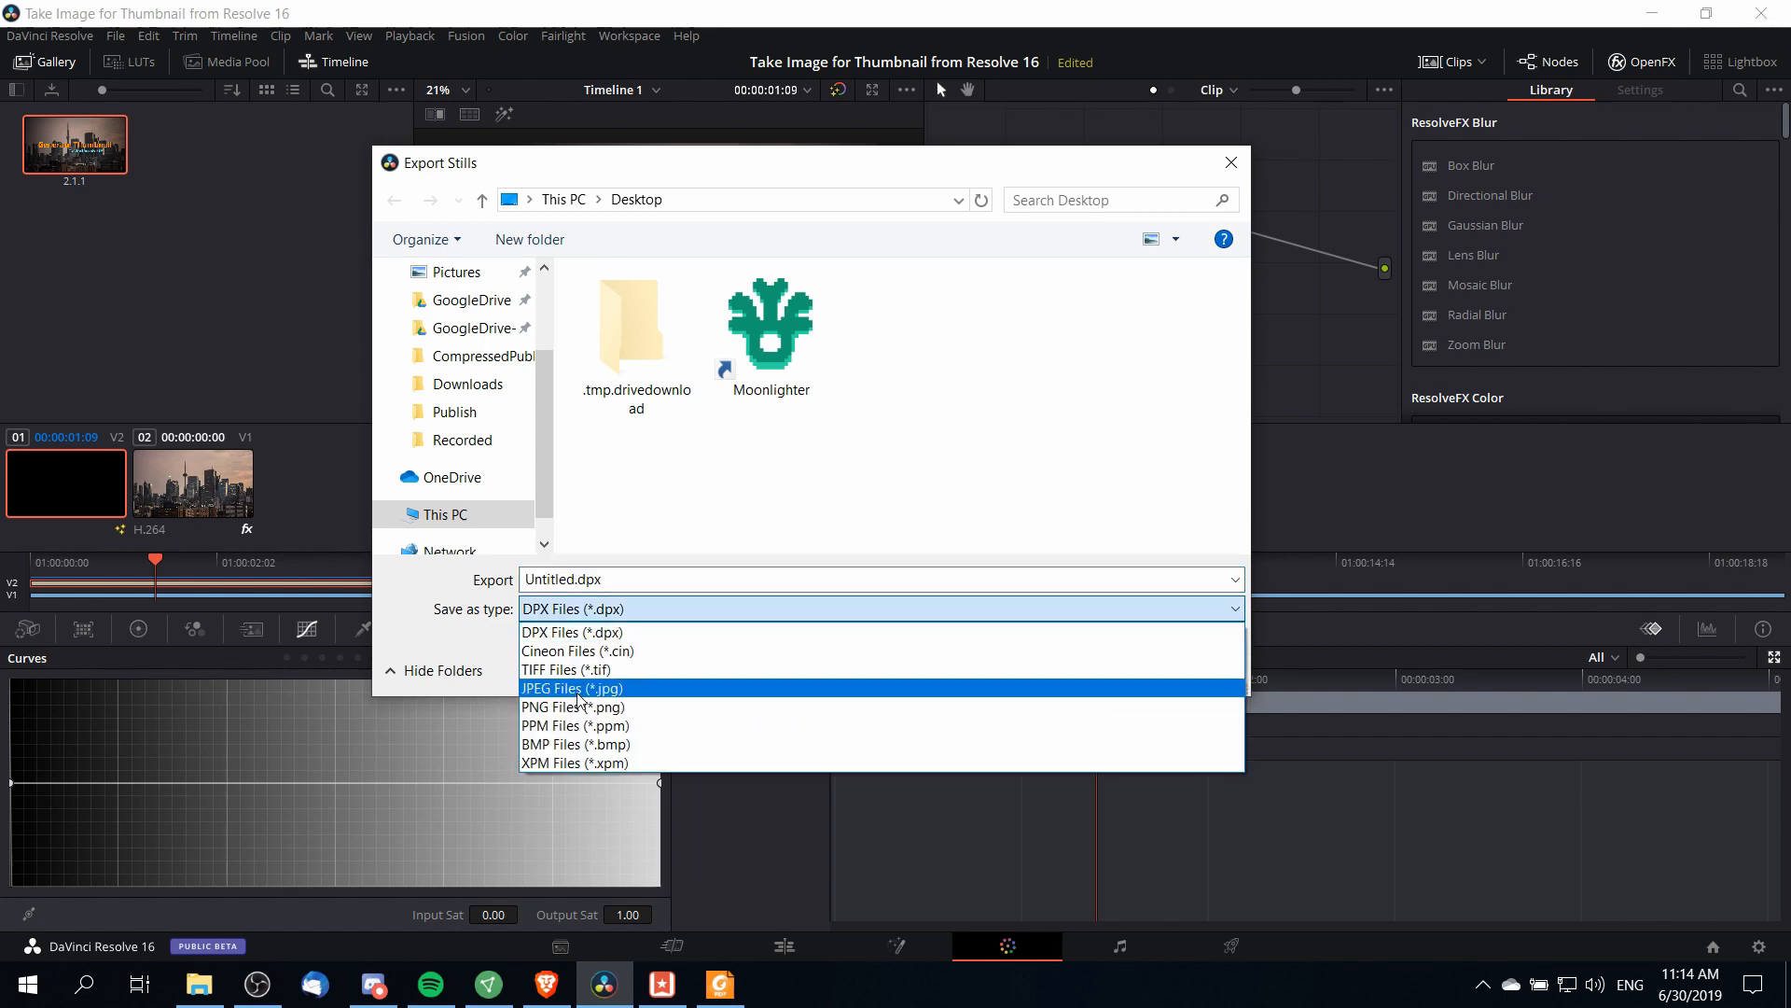
mouse_move(593, 706)
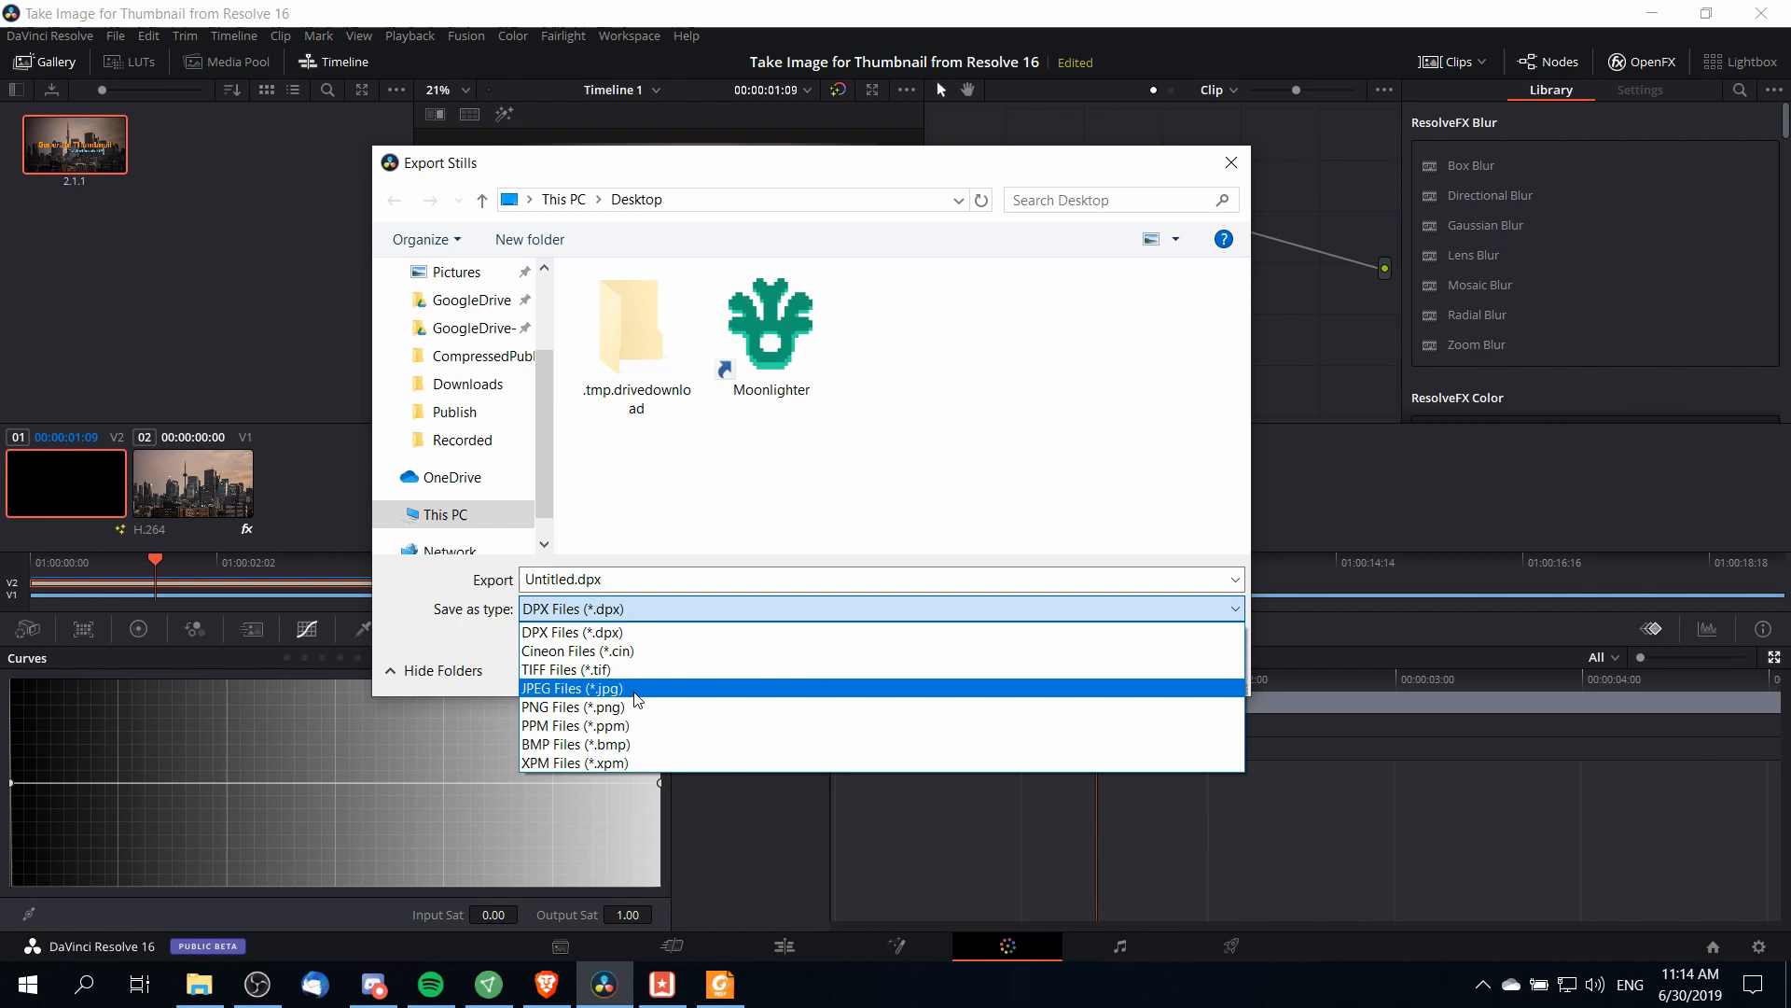
left_click(570, 689)
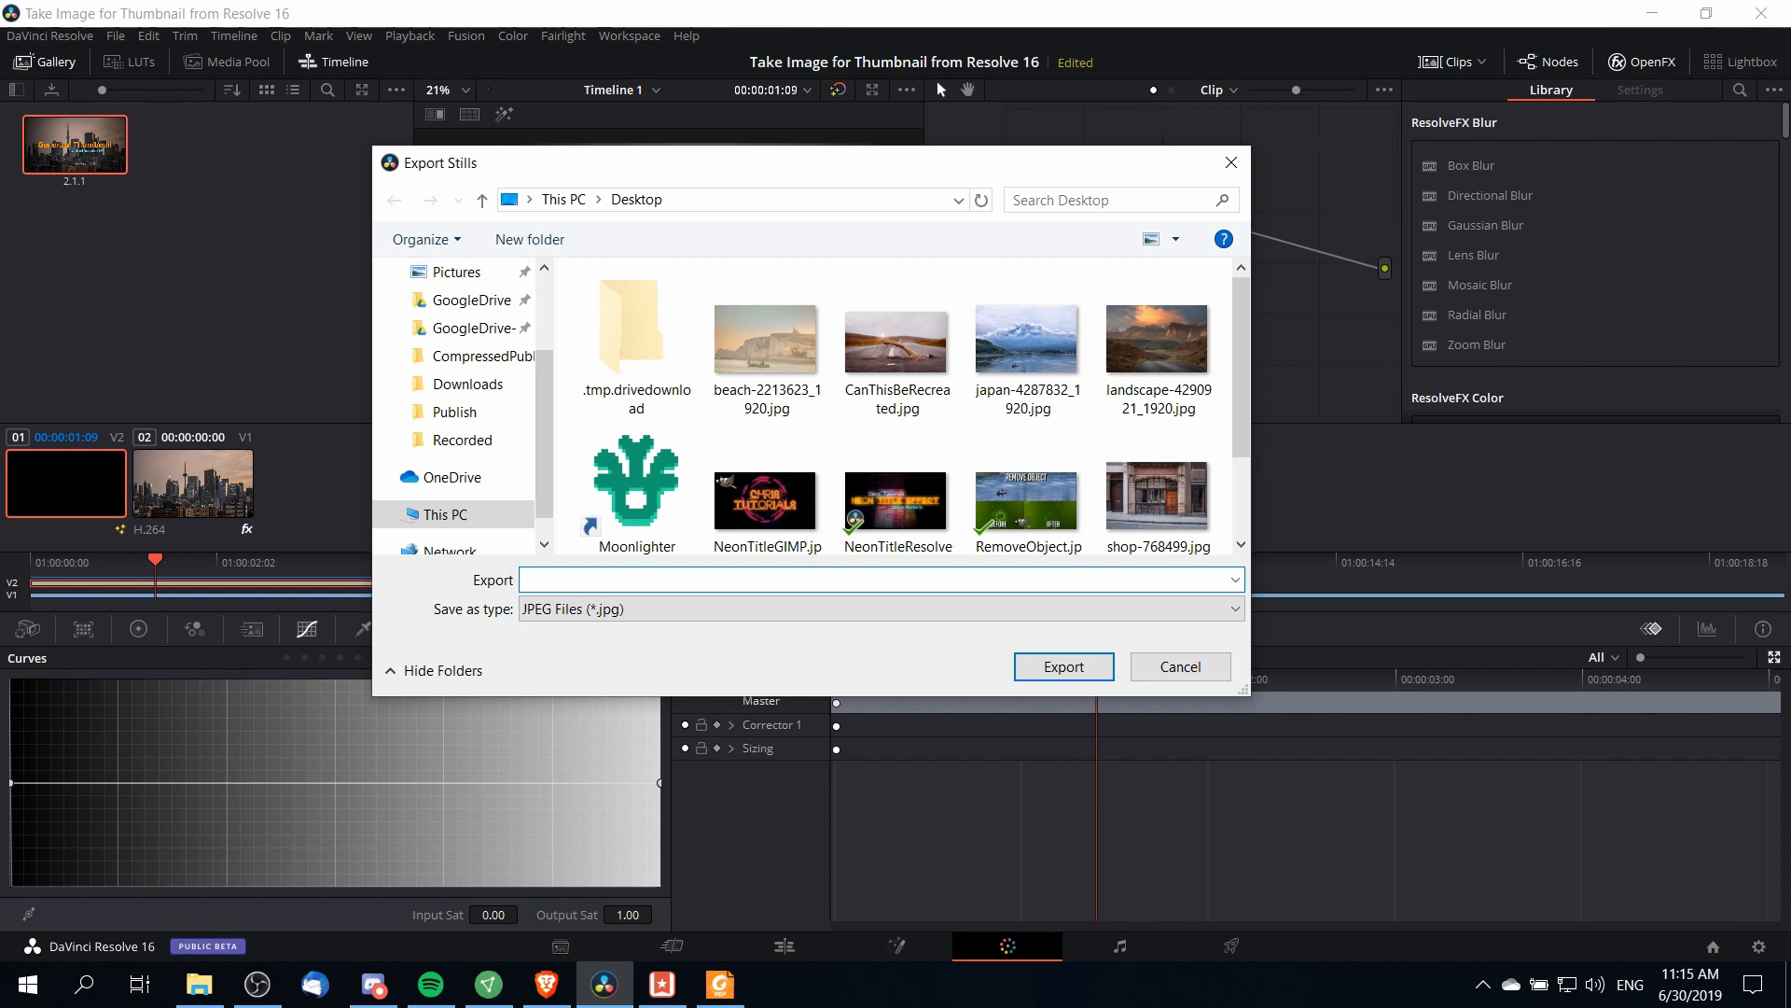
type("ThumbnailExample.jpg")
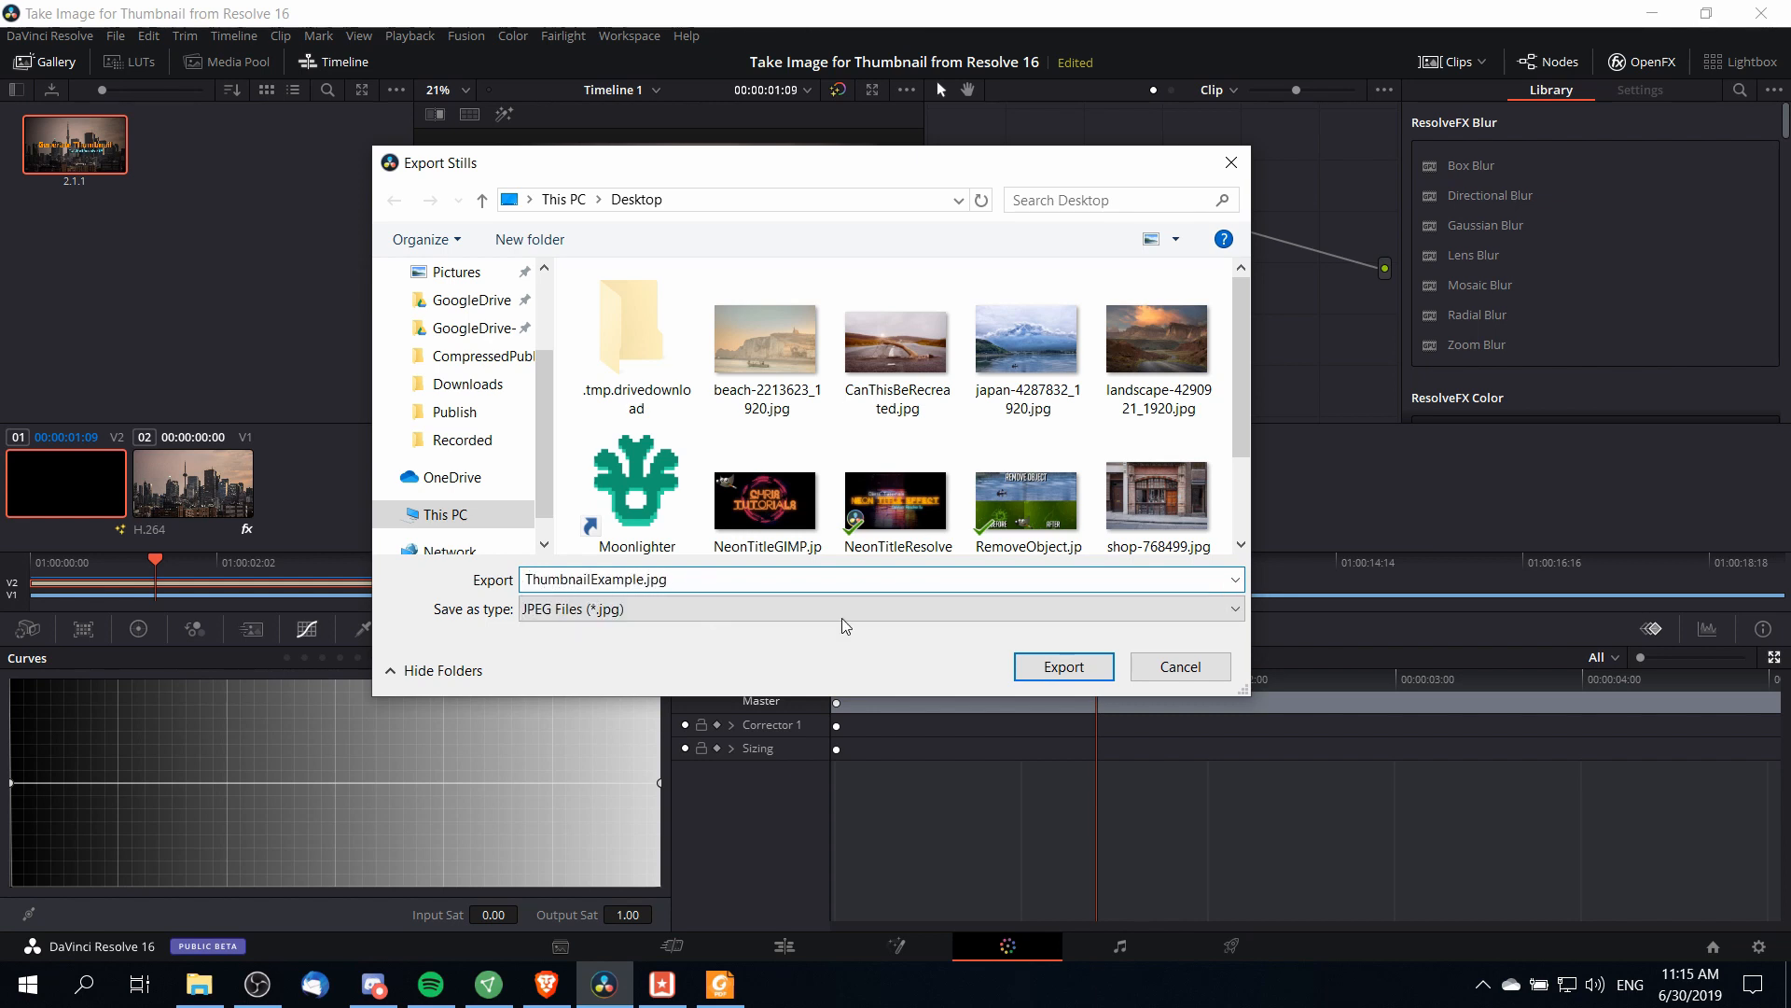
- Confirm the export so the ThumbnailExample files land on the desktop
left_click(1062, 667)
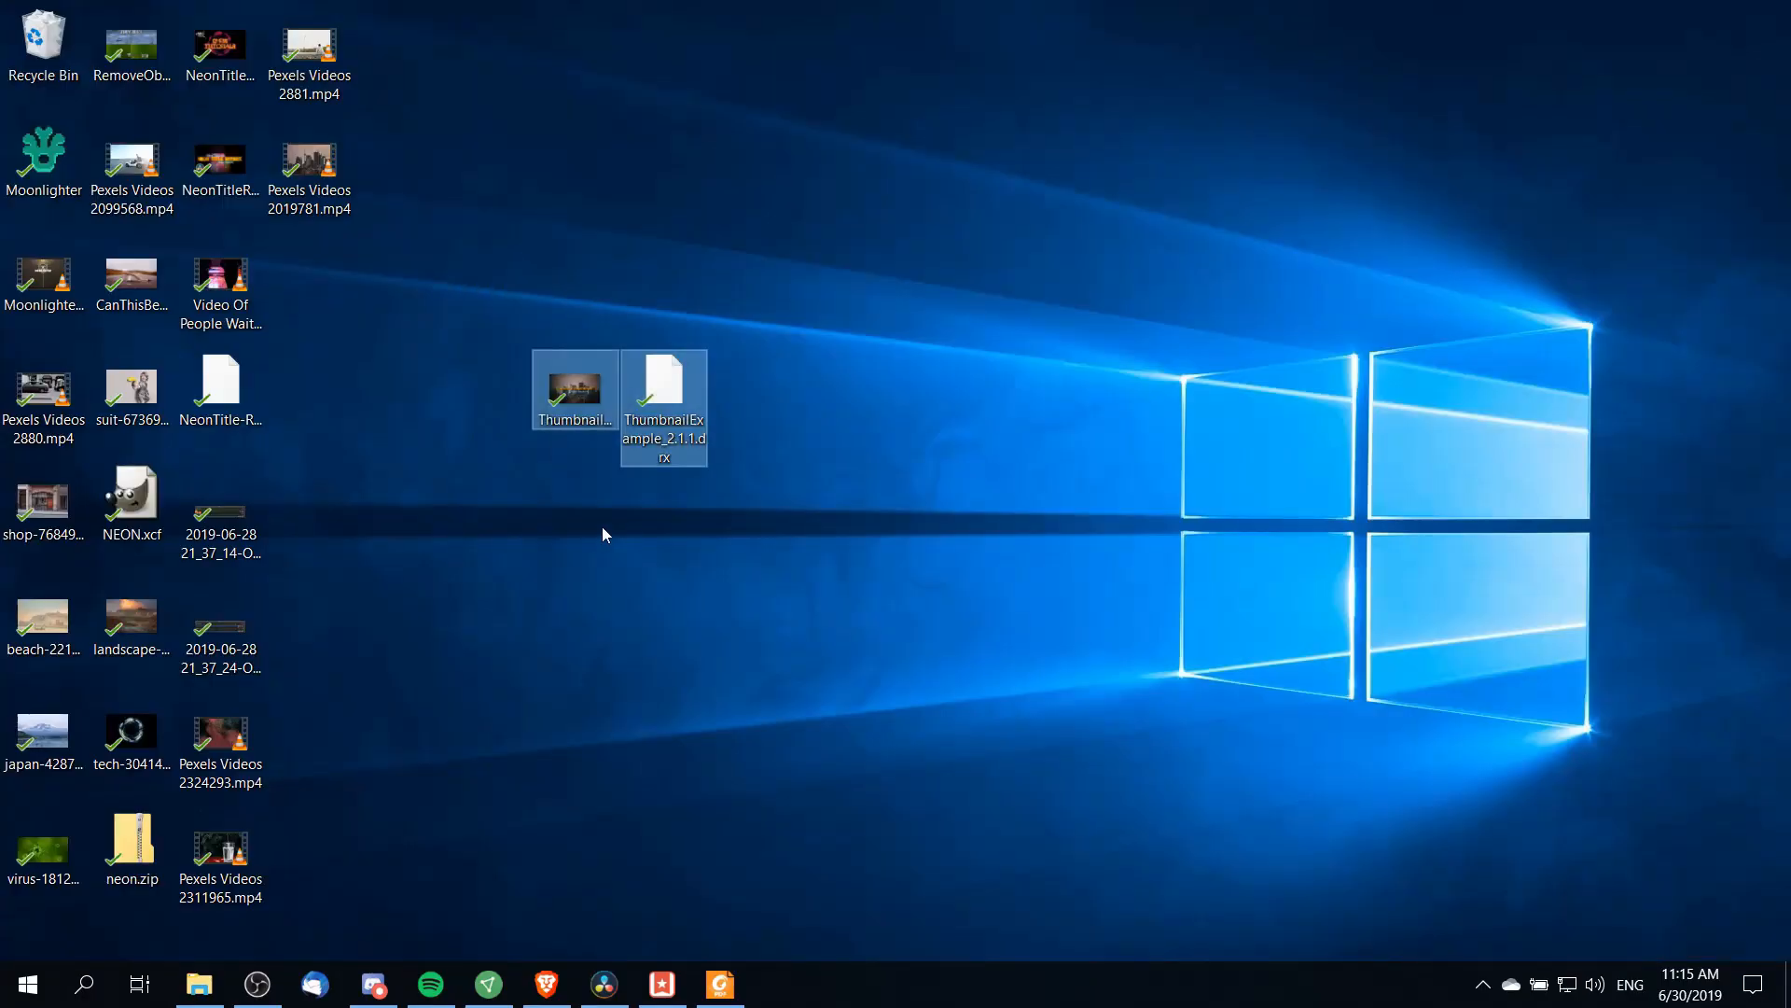
mouse_move(580, 446)
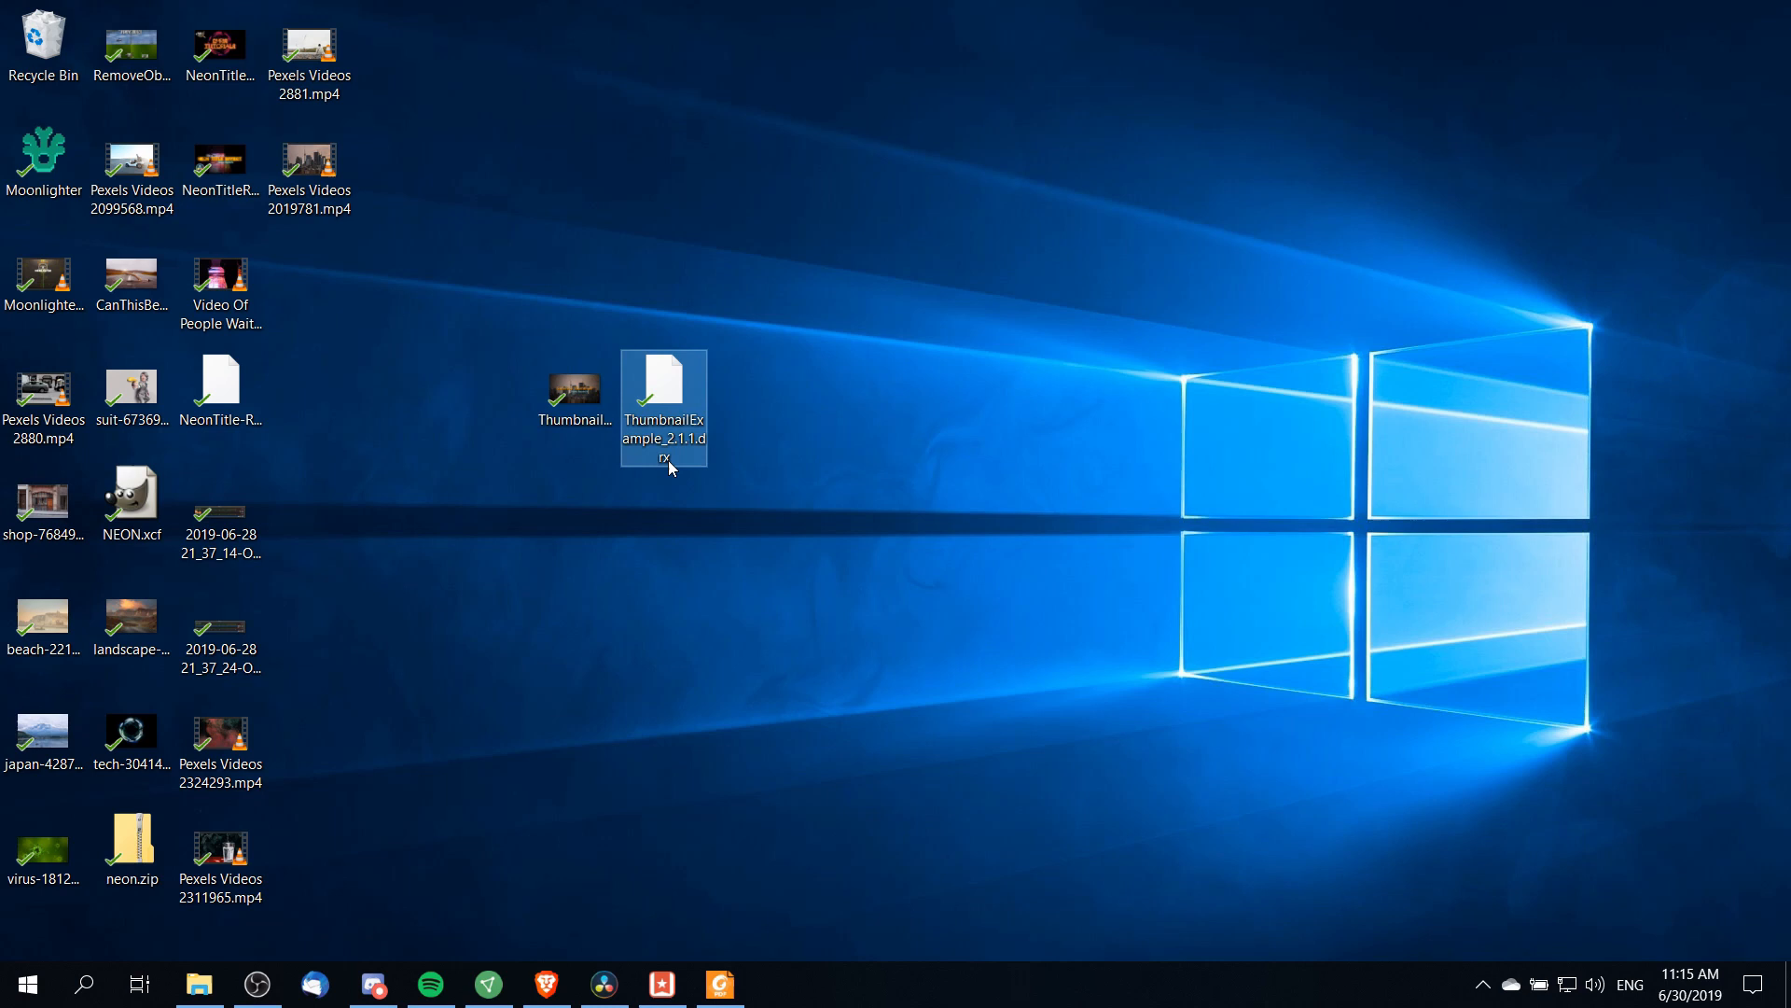
mouse_move(678, 444)
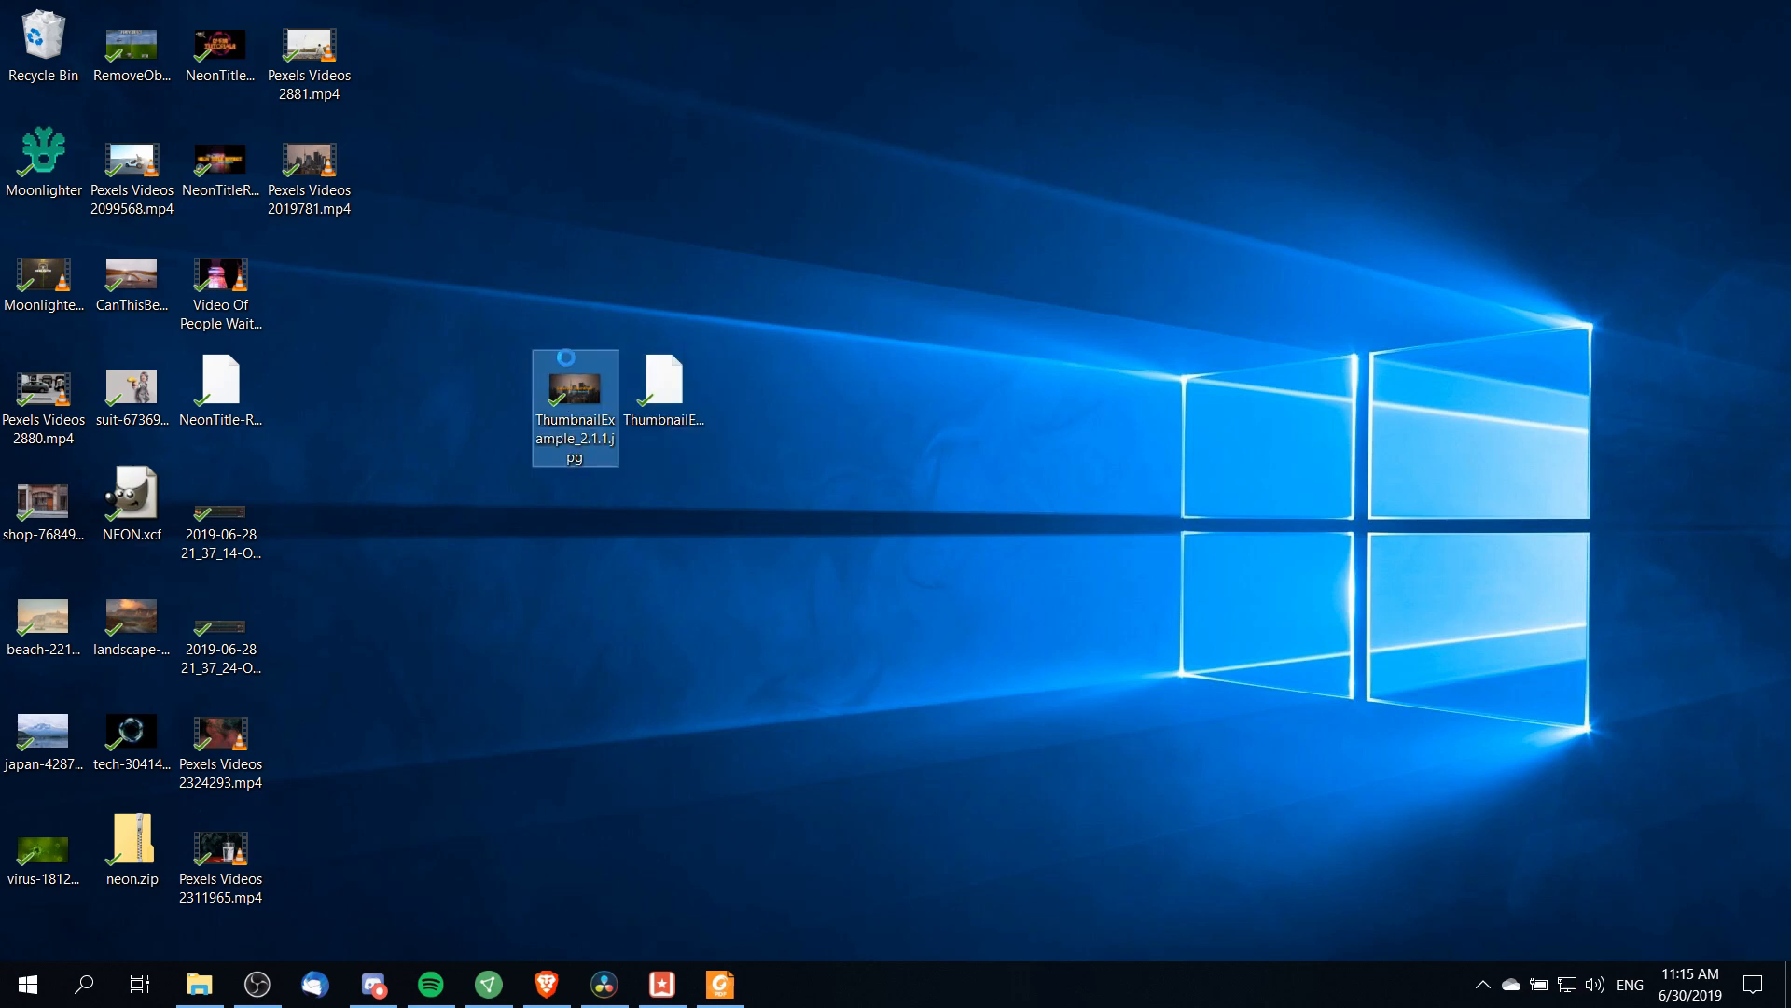
- View ThumbnailExample_2.1.1.jpg in Photos to verify the title frame
double_click(575, 388)
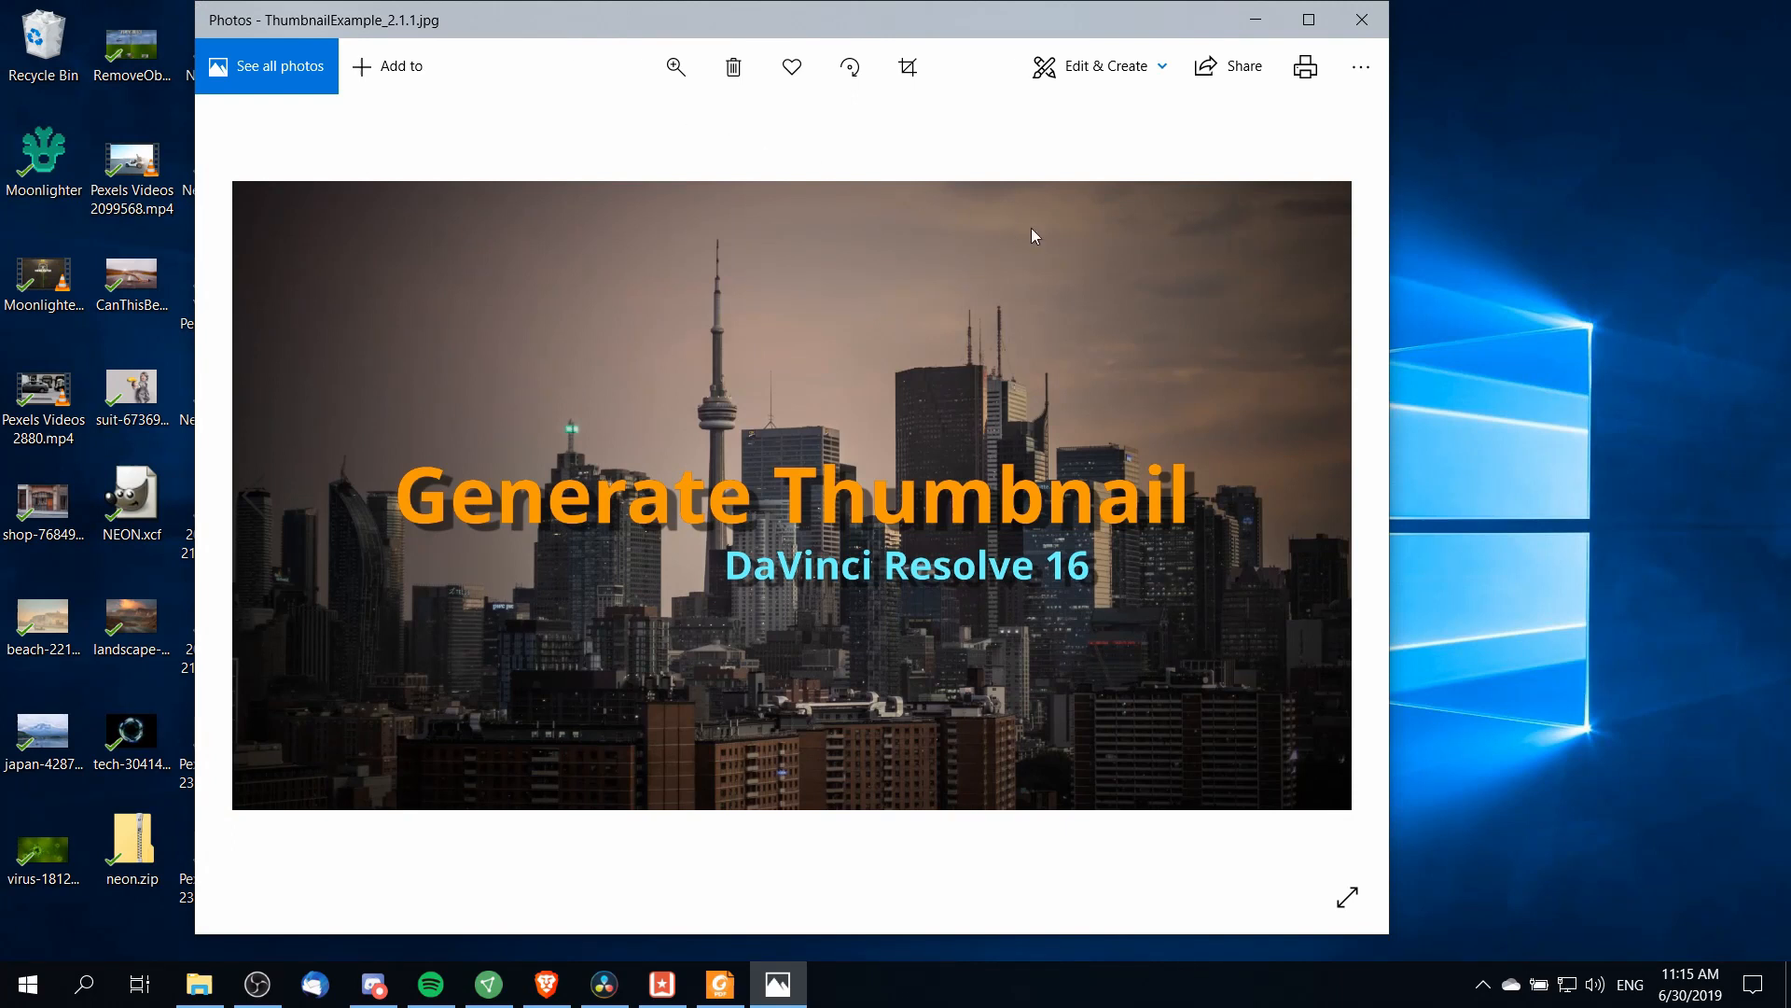
mouse_move(483, 184)
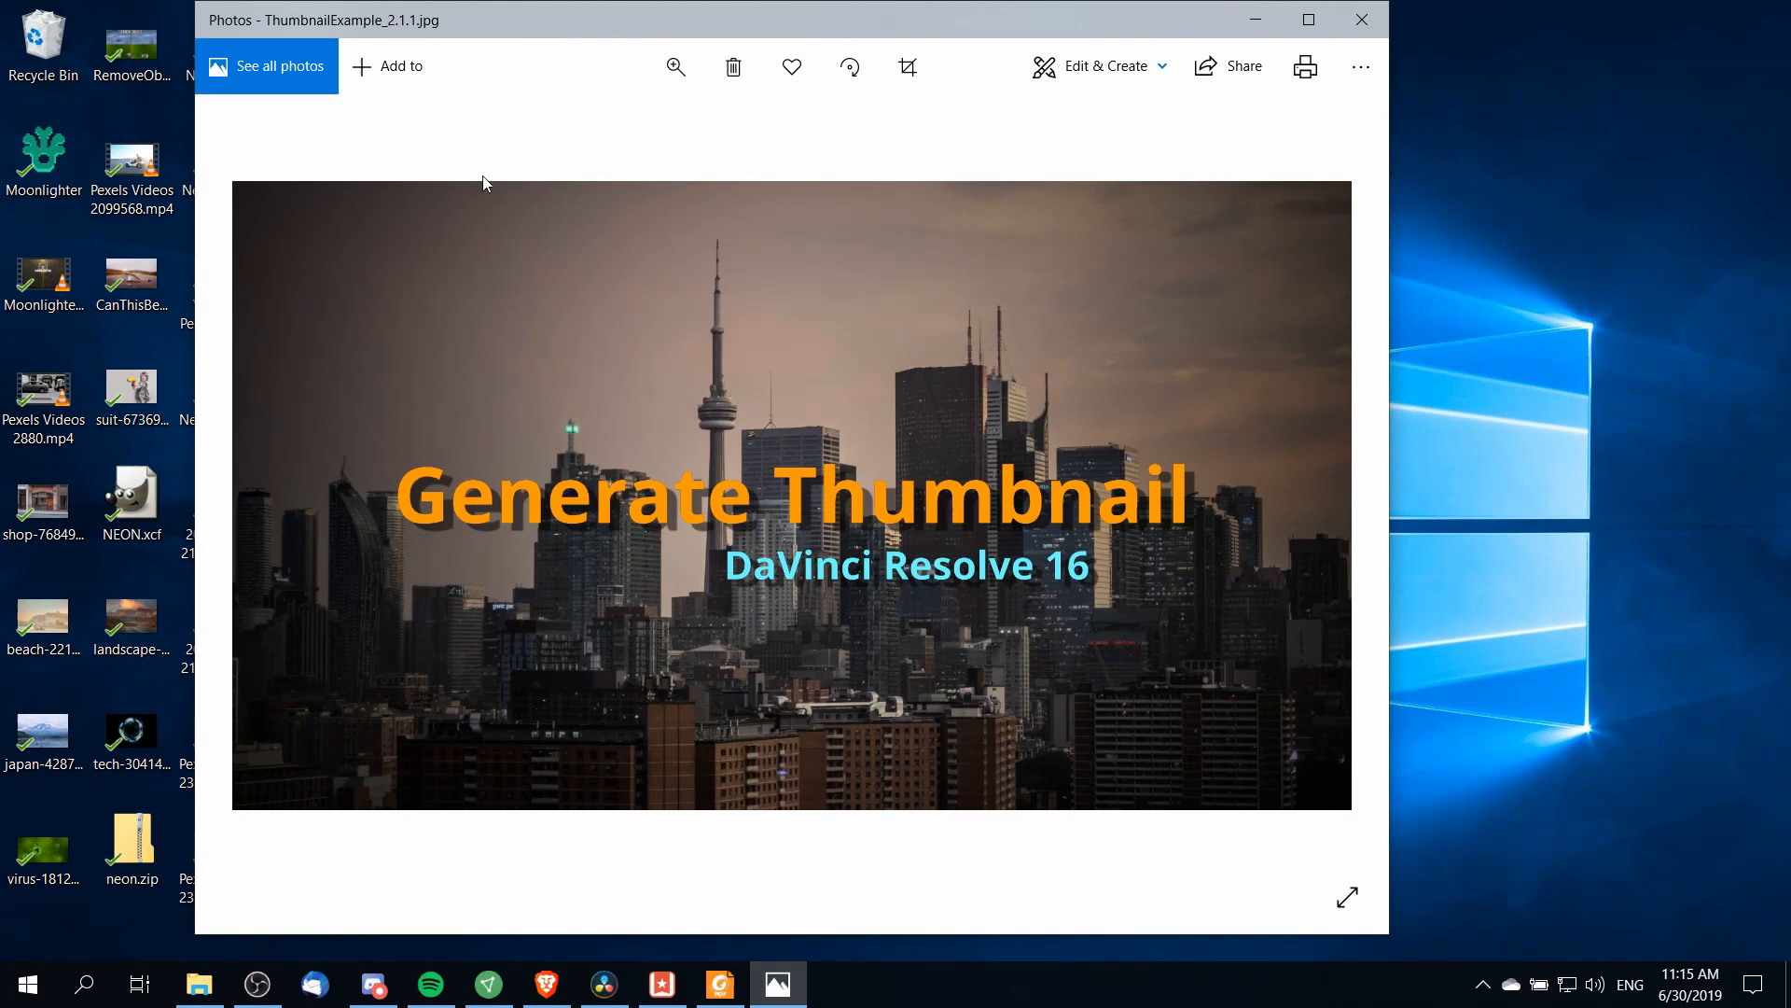
mouse_move(655, 157)
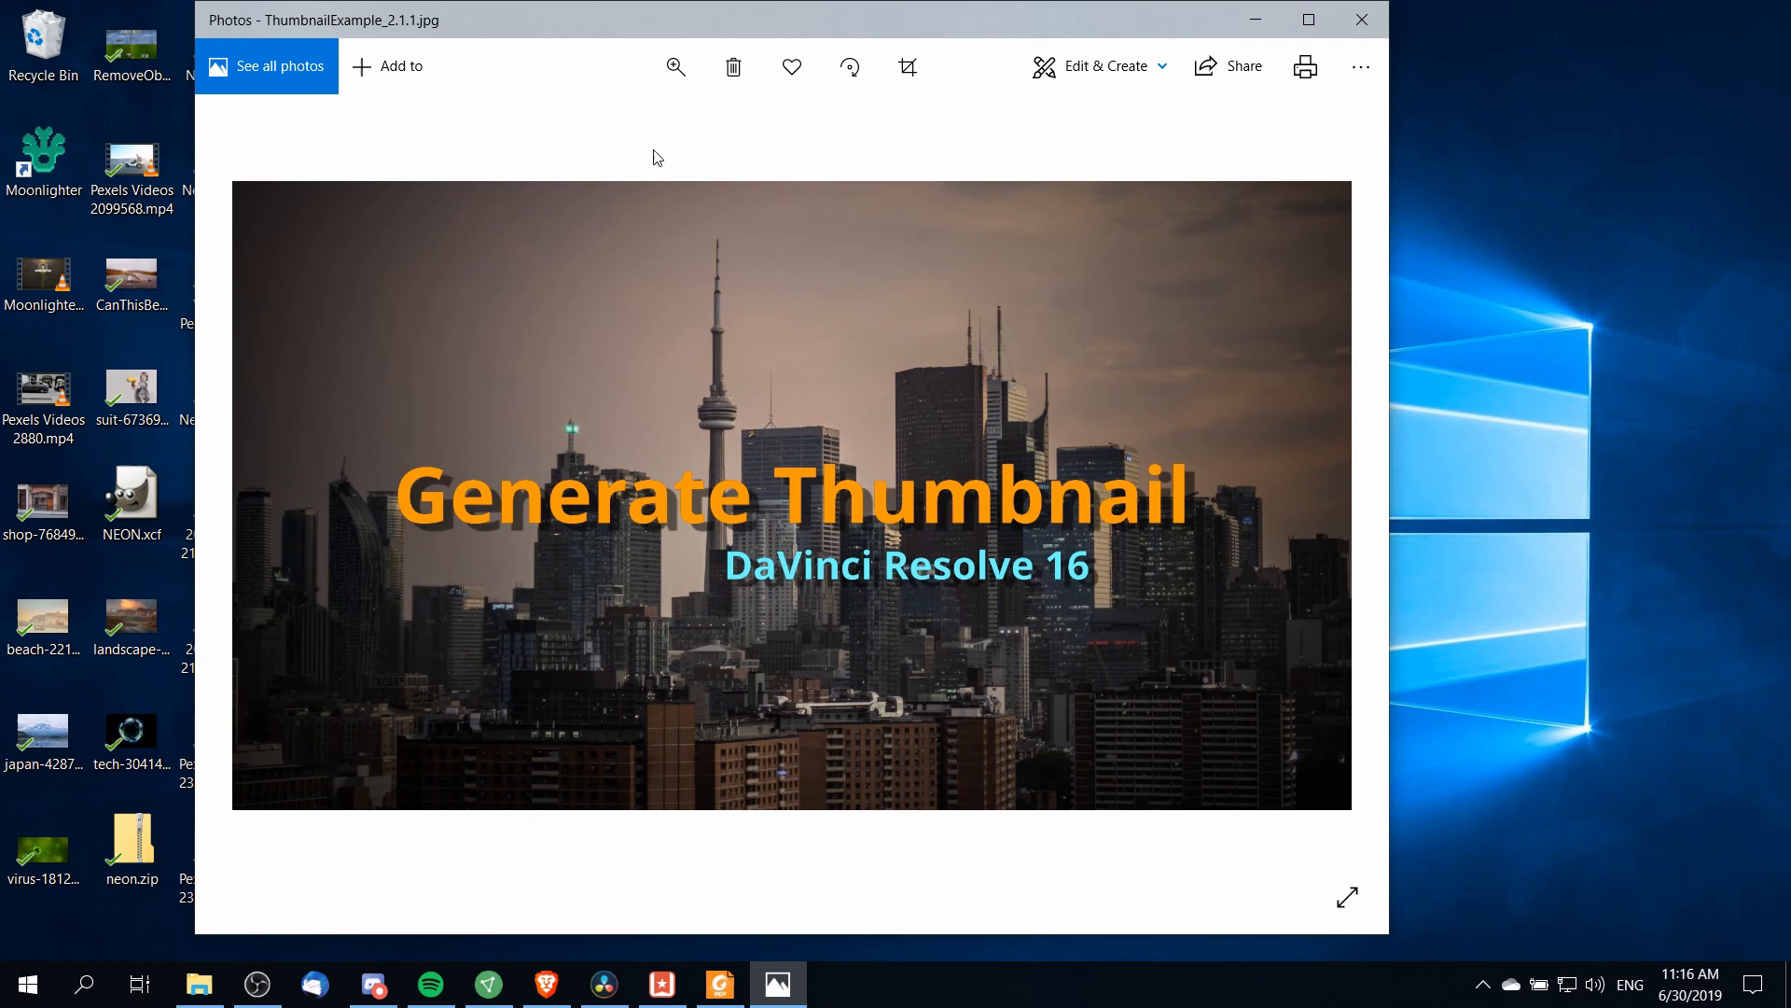
- Bring DaVinci Resolve's Color page back to the front
left_click(602, 984)
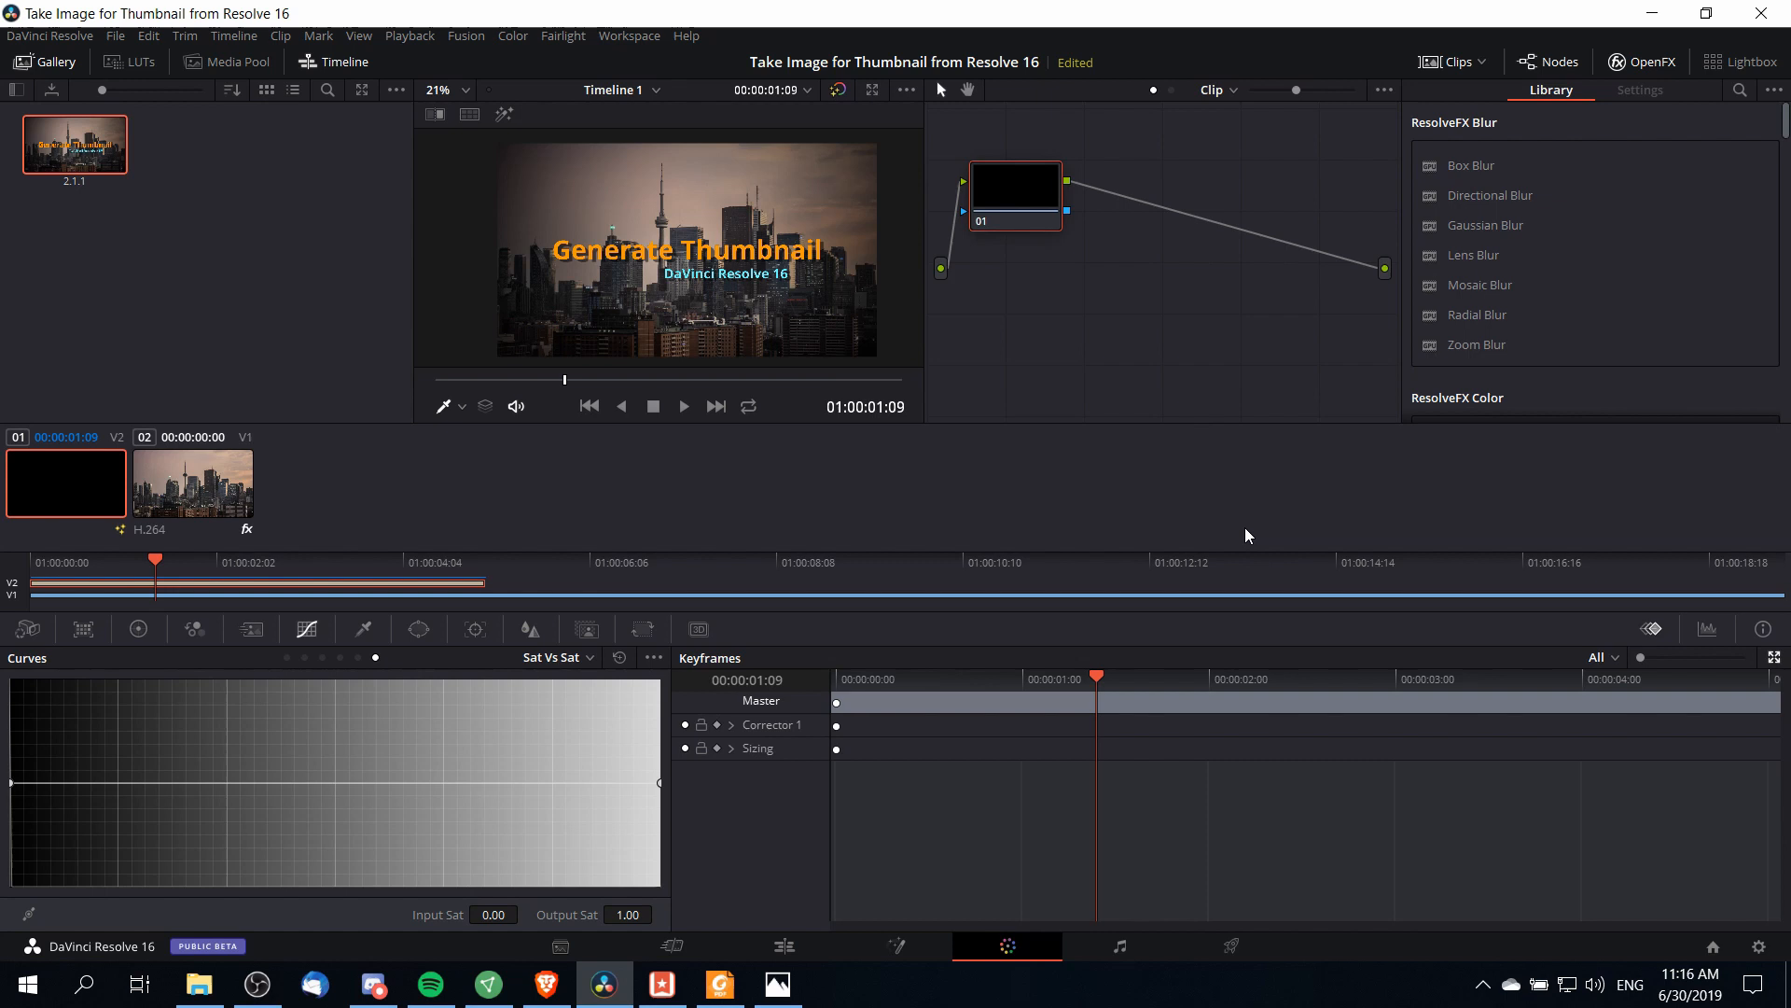